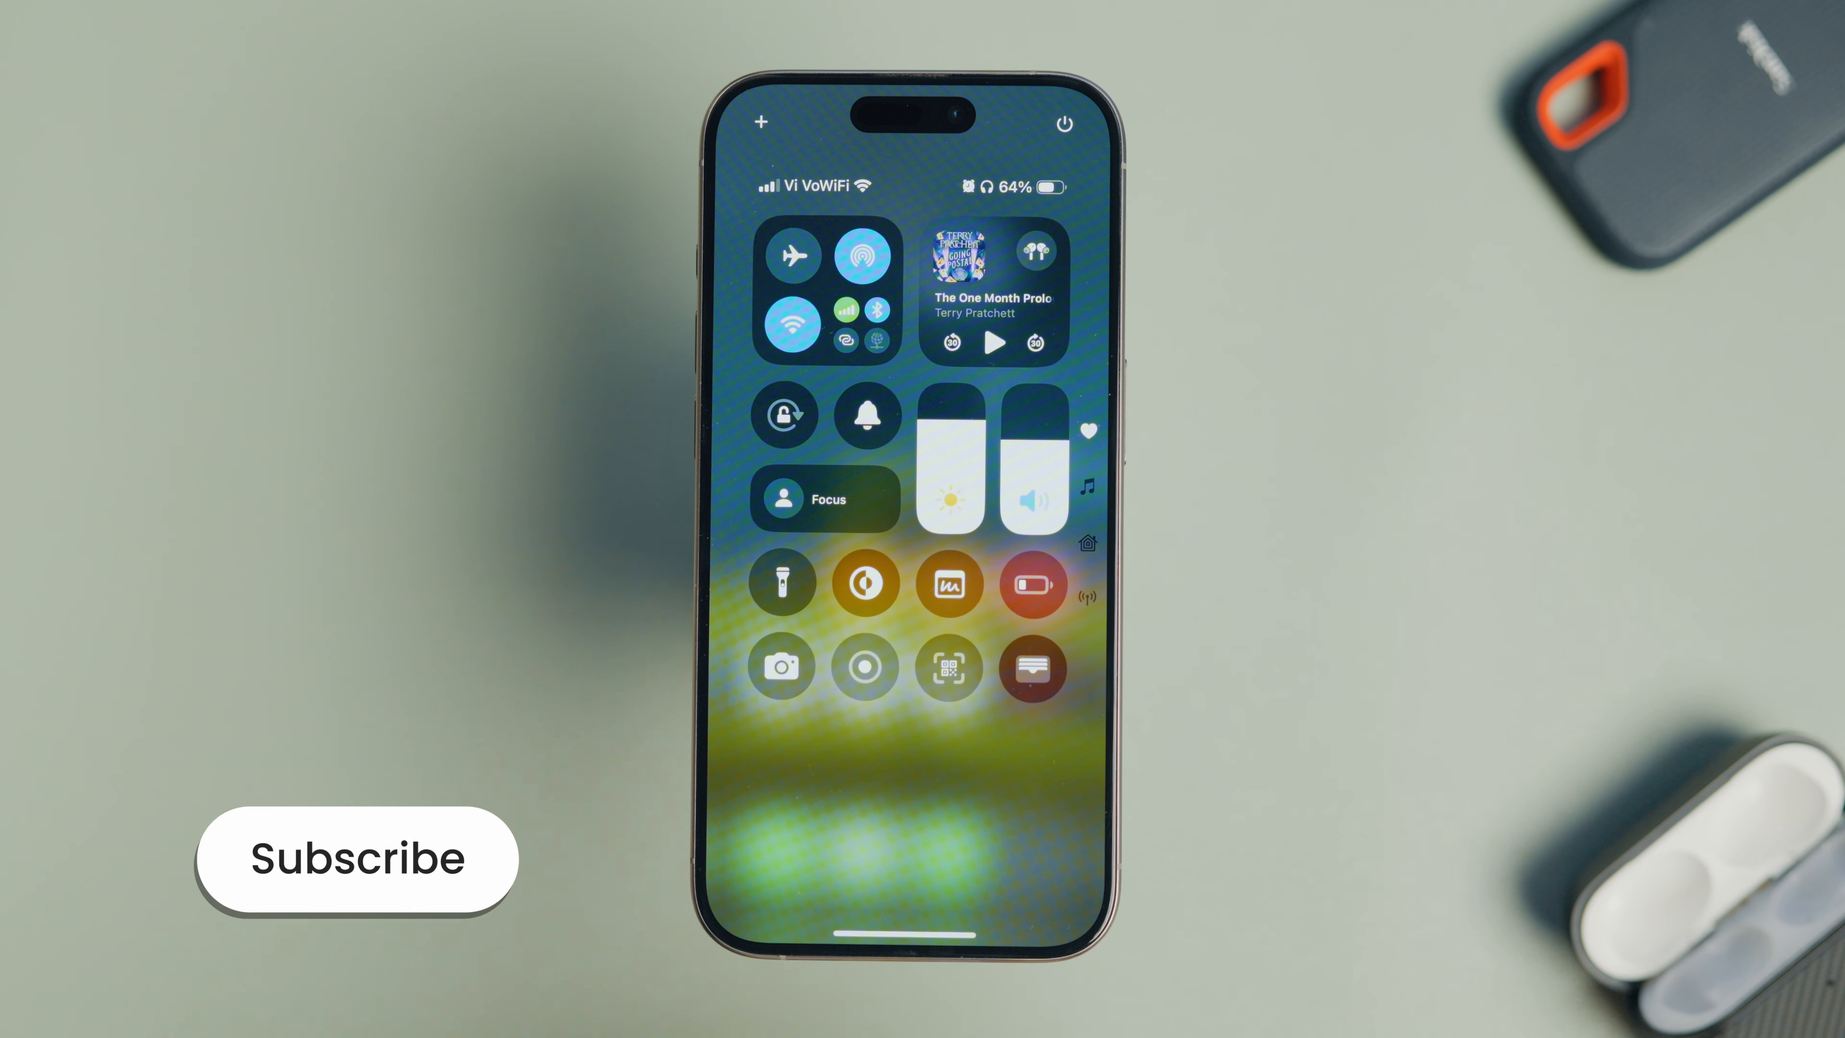
- Enter Control Center edit mode, then switch to the expanded Now Playing music page
{"action": "left_click", "coordinate": [356, 859]}
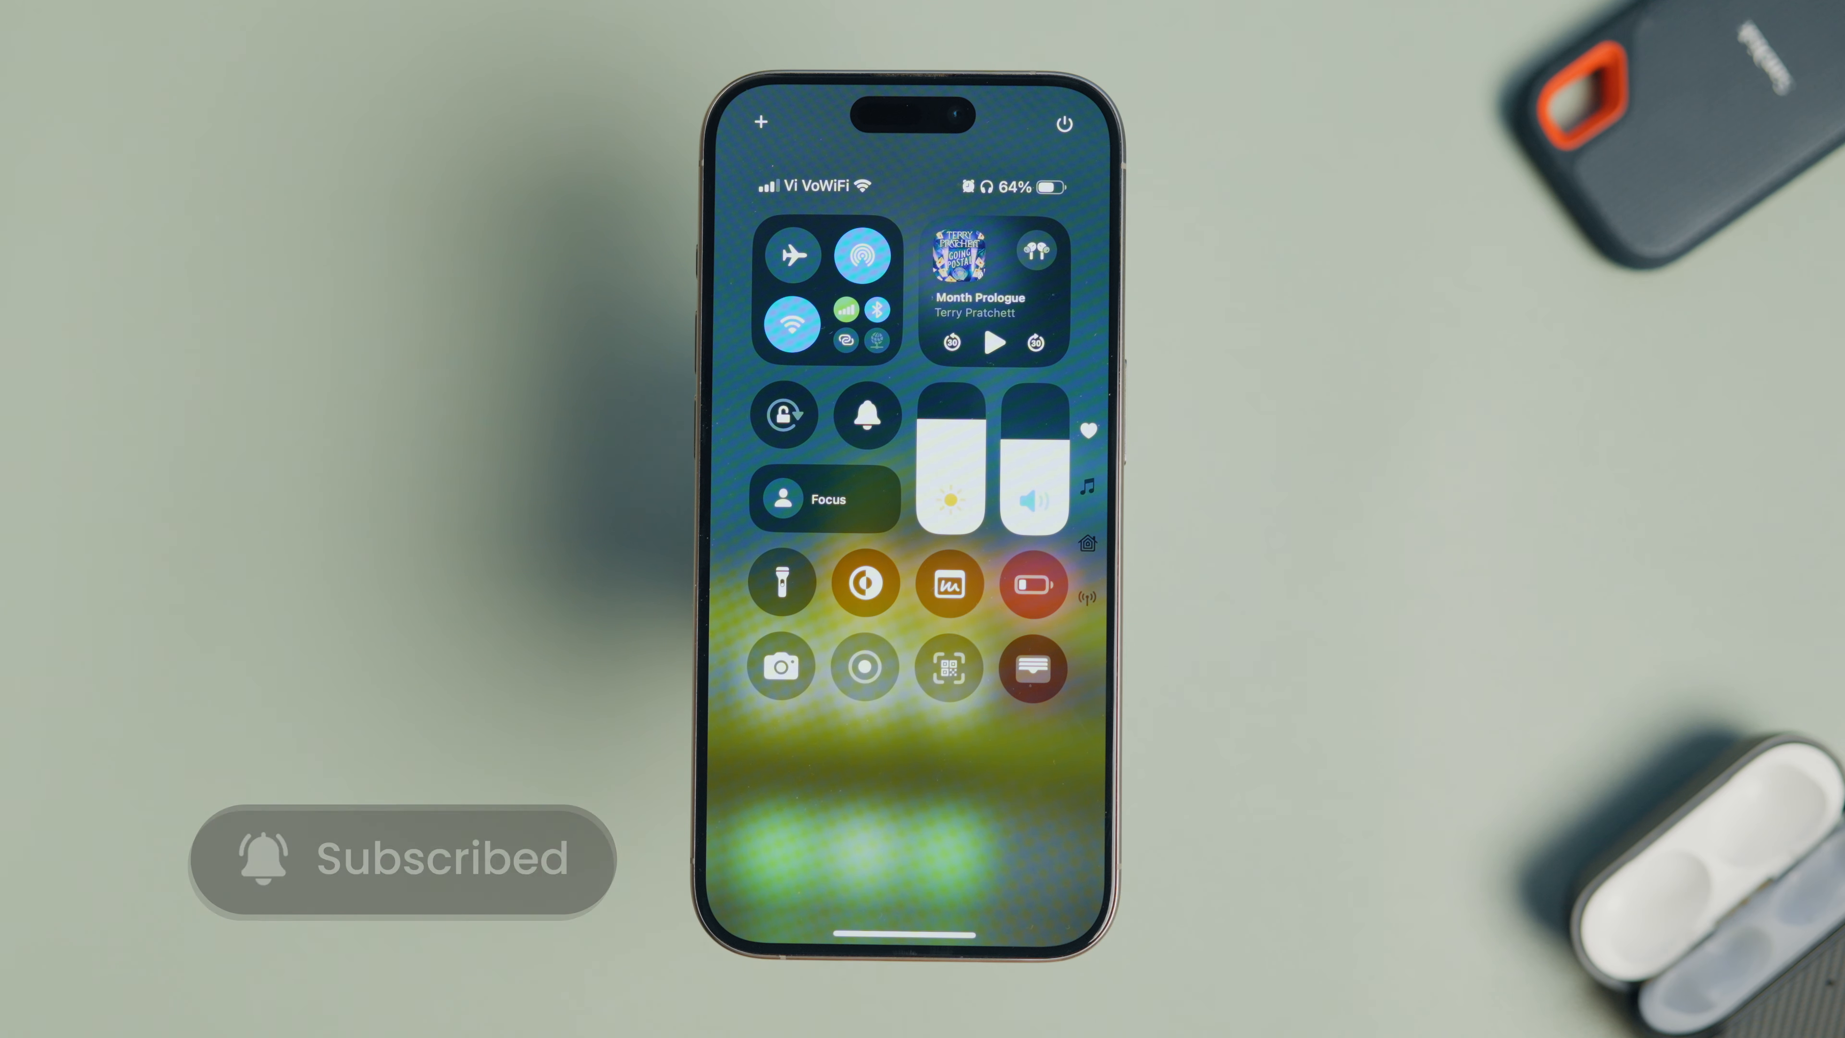
{"action": "left_click", "coordinate": [994, 288]}
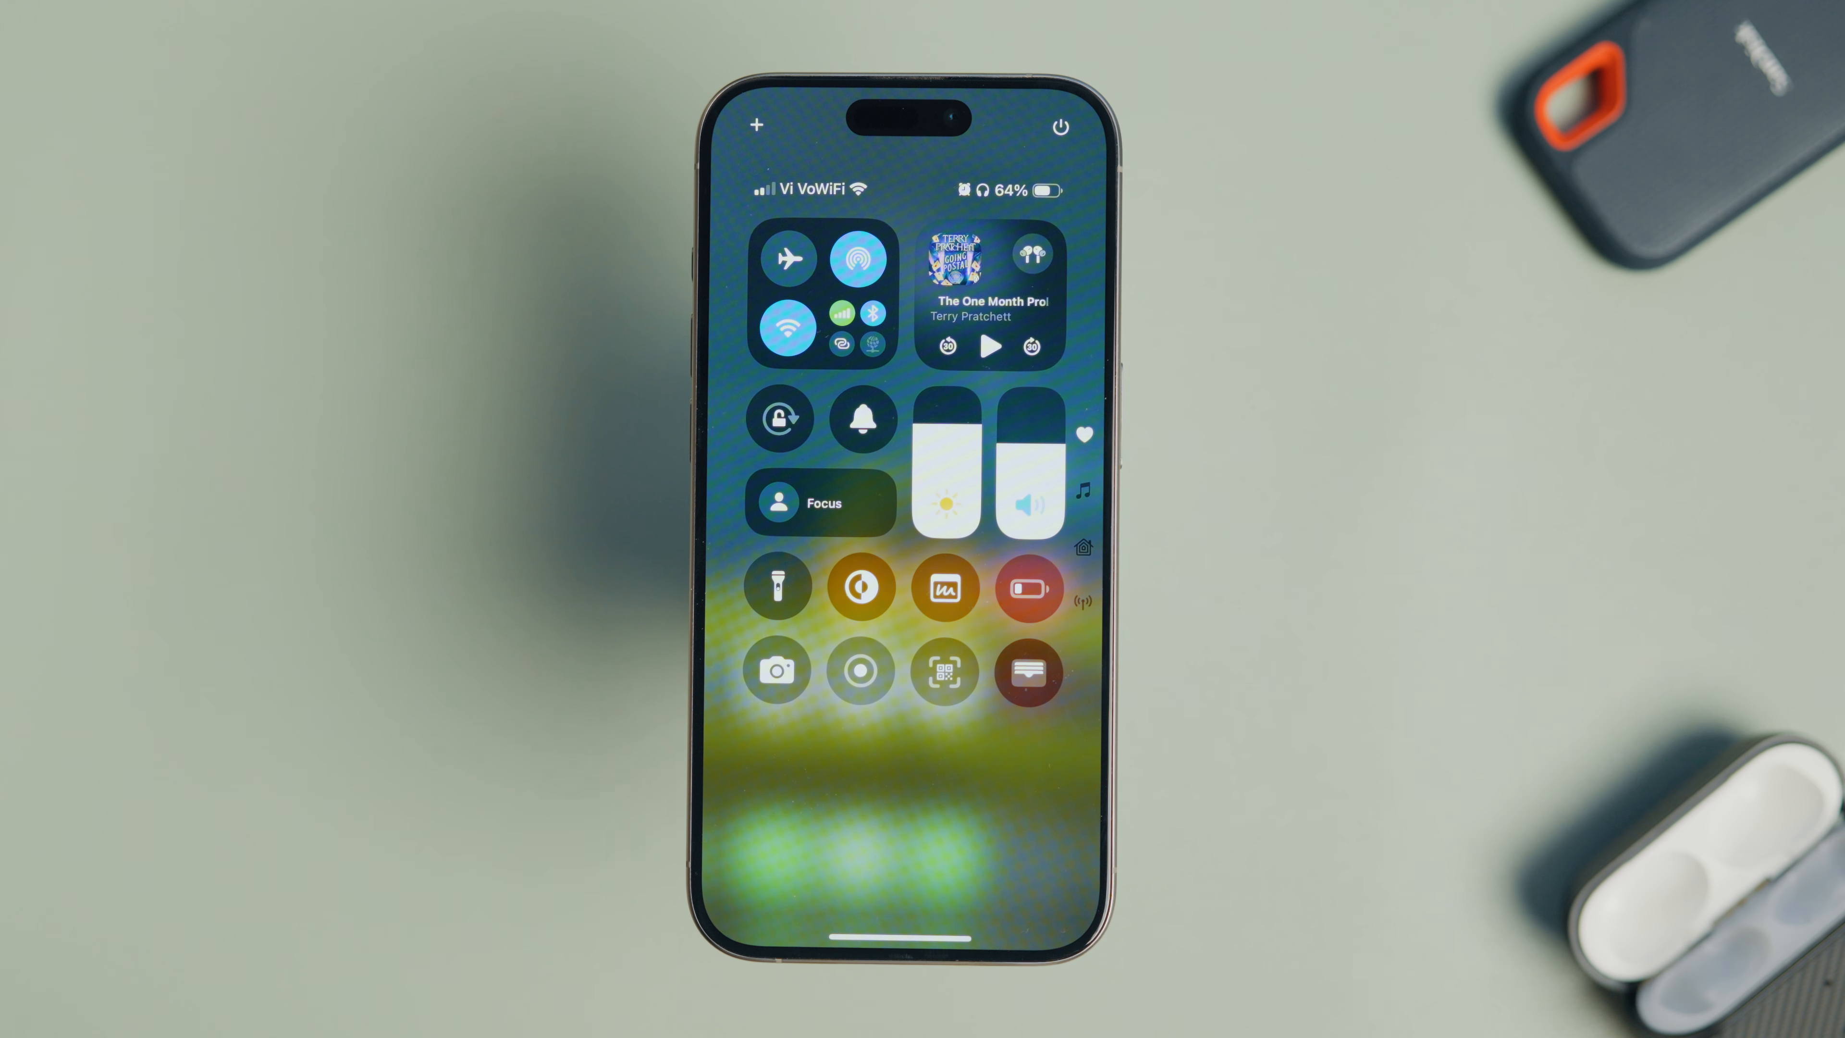
{"action": "left_click", "coordinate": [820, 292]}
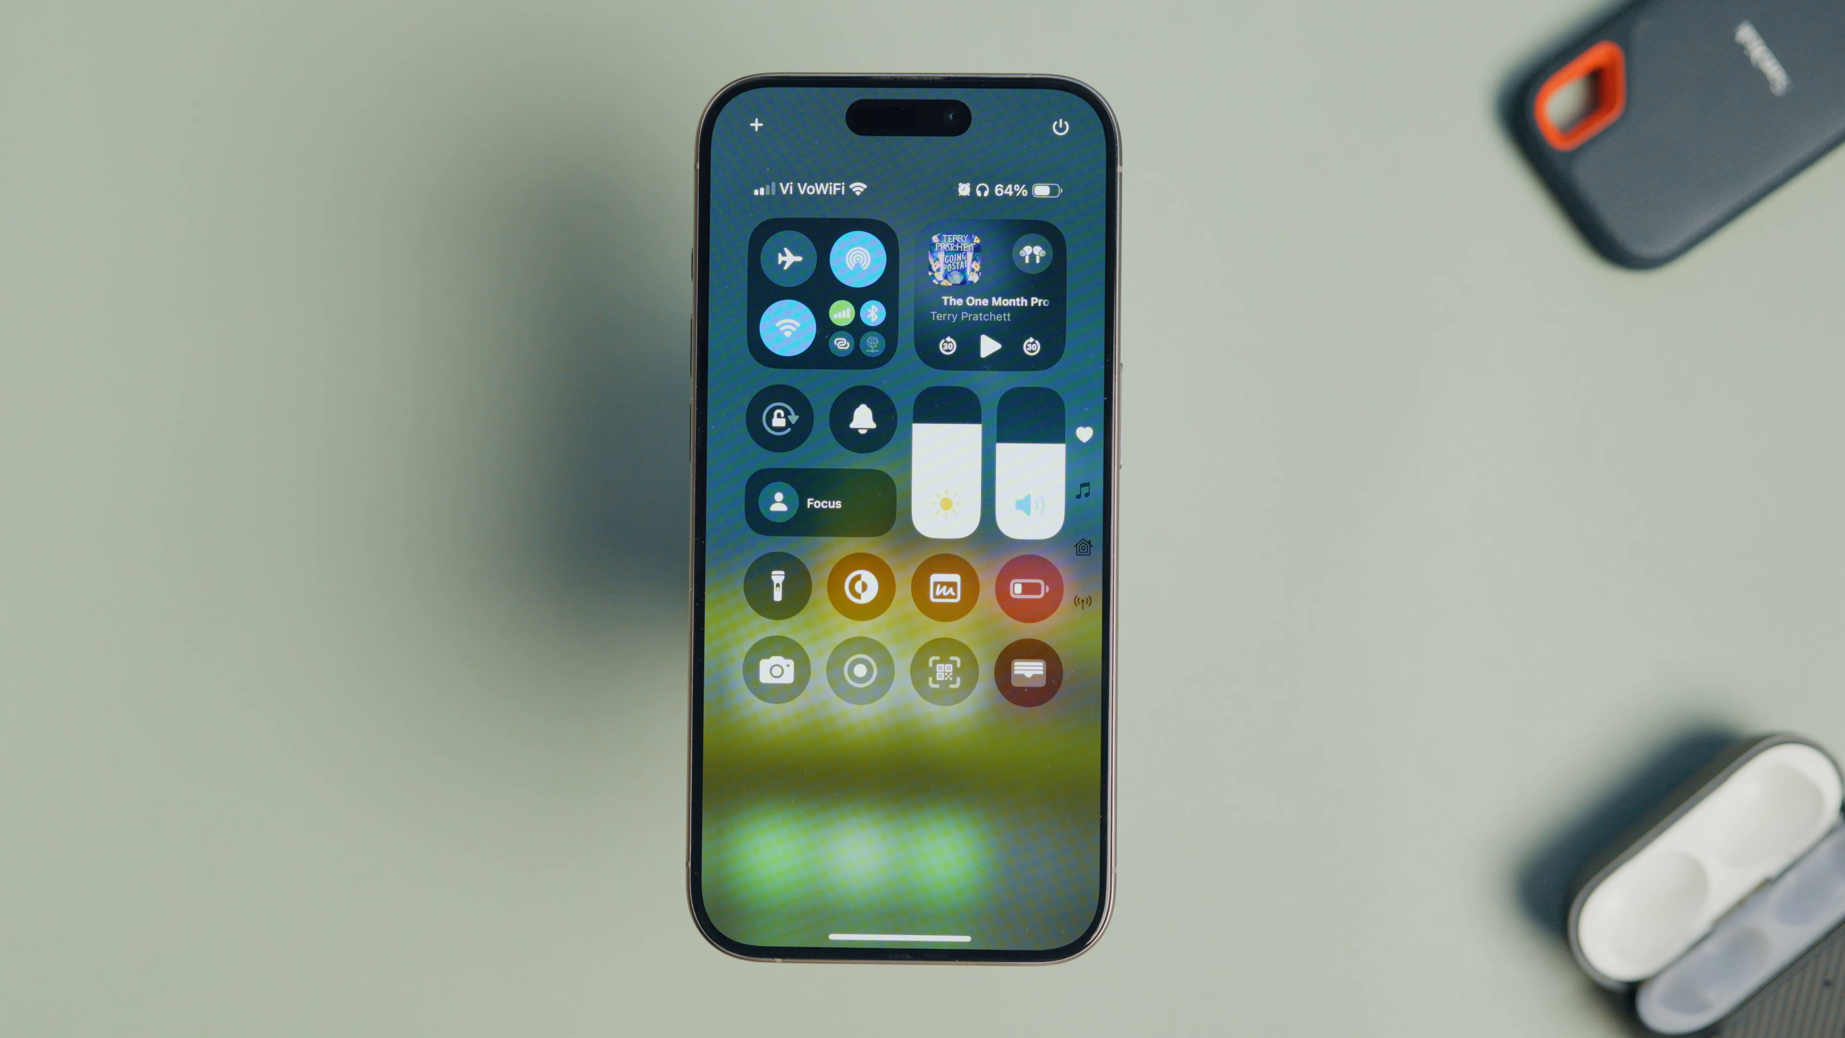
{"action": "left_click", "coordinate": [1060, 126]}
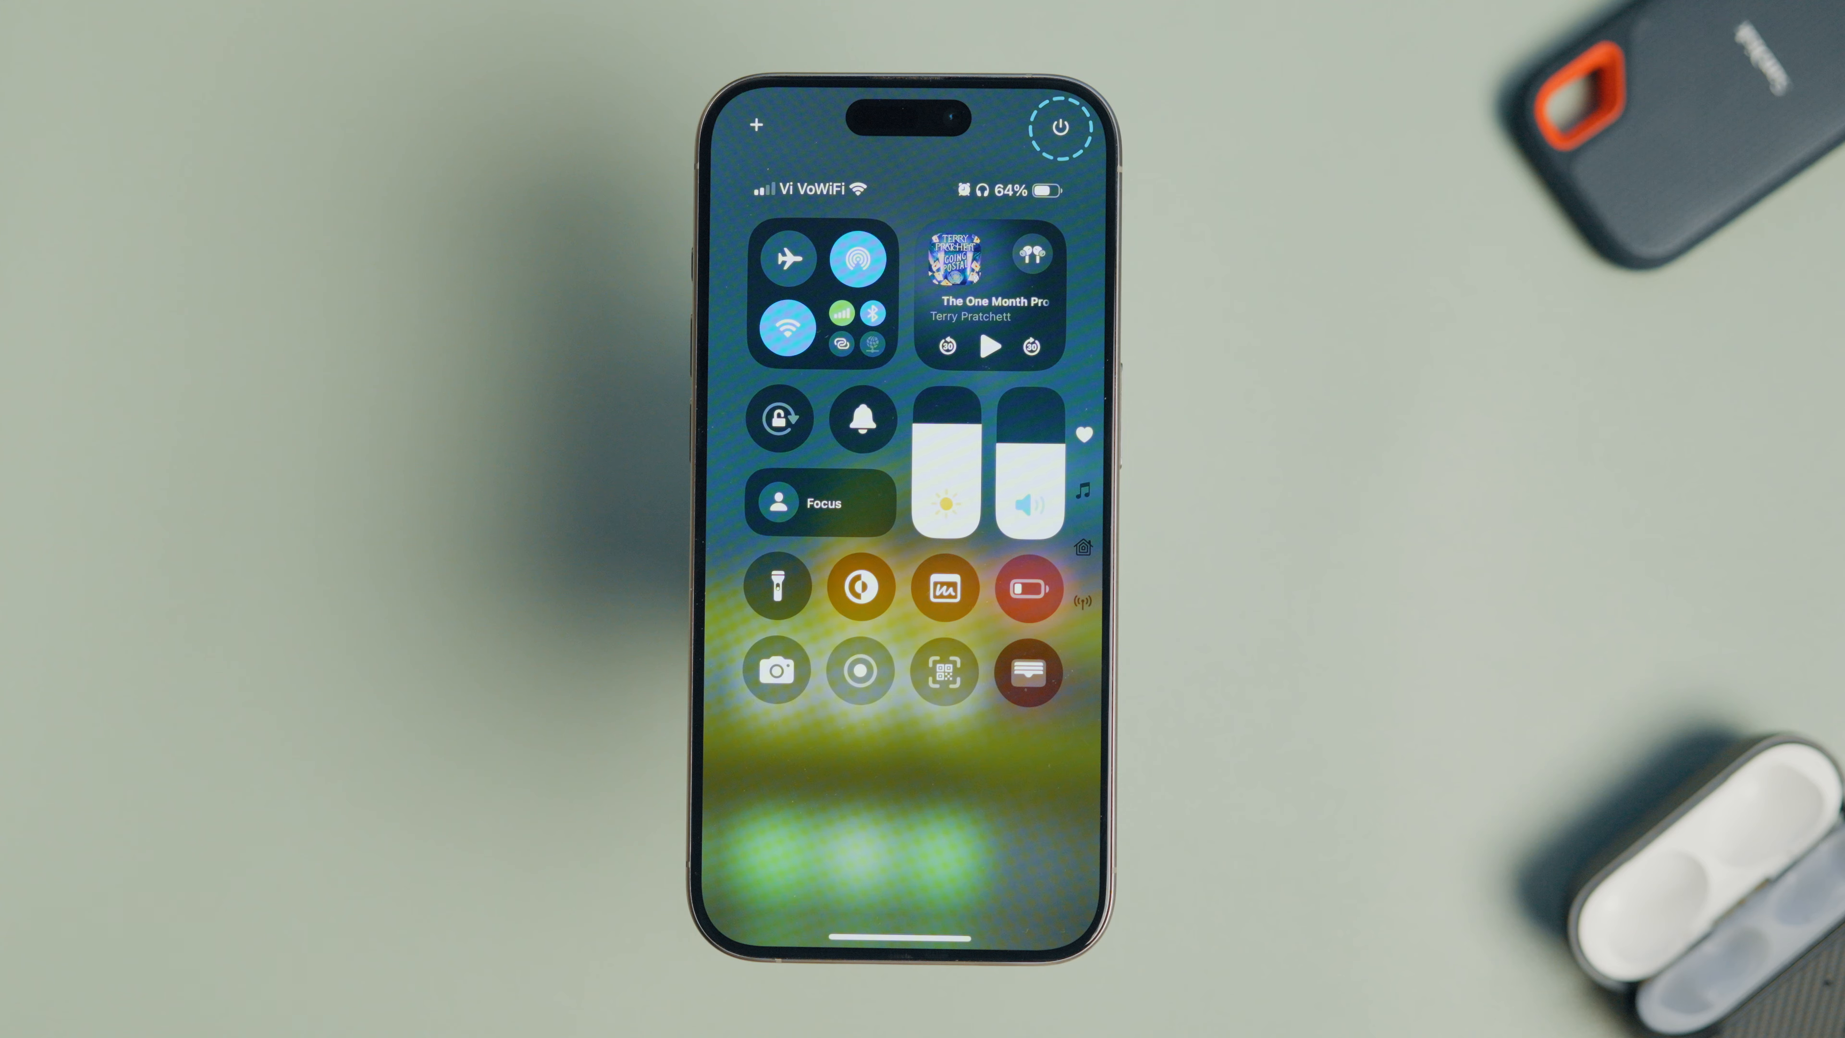
{"action": "left_click", "coordinate": [1061, 126]}
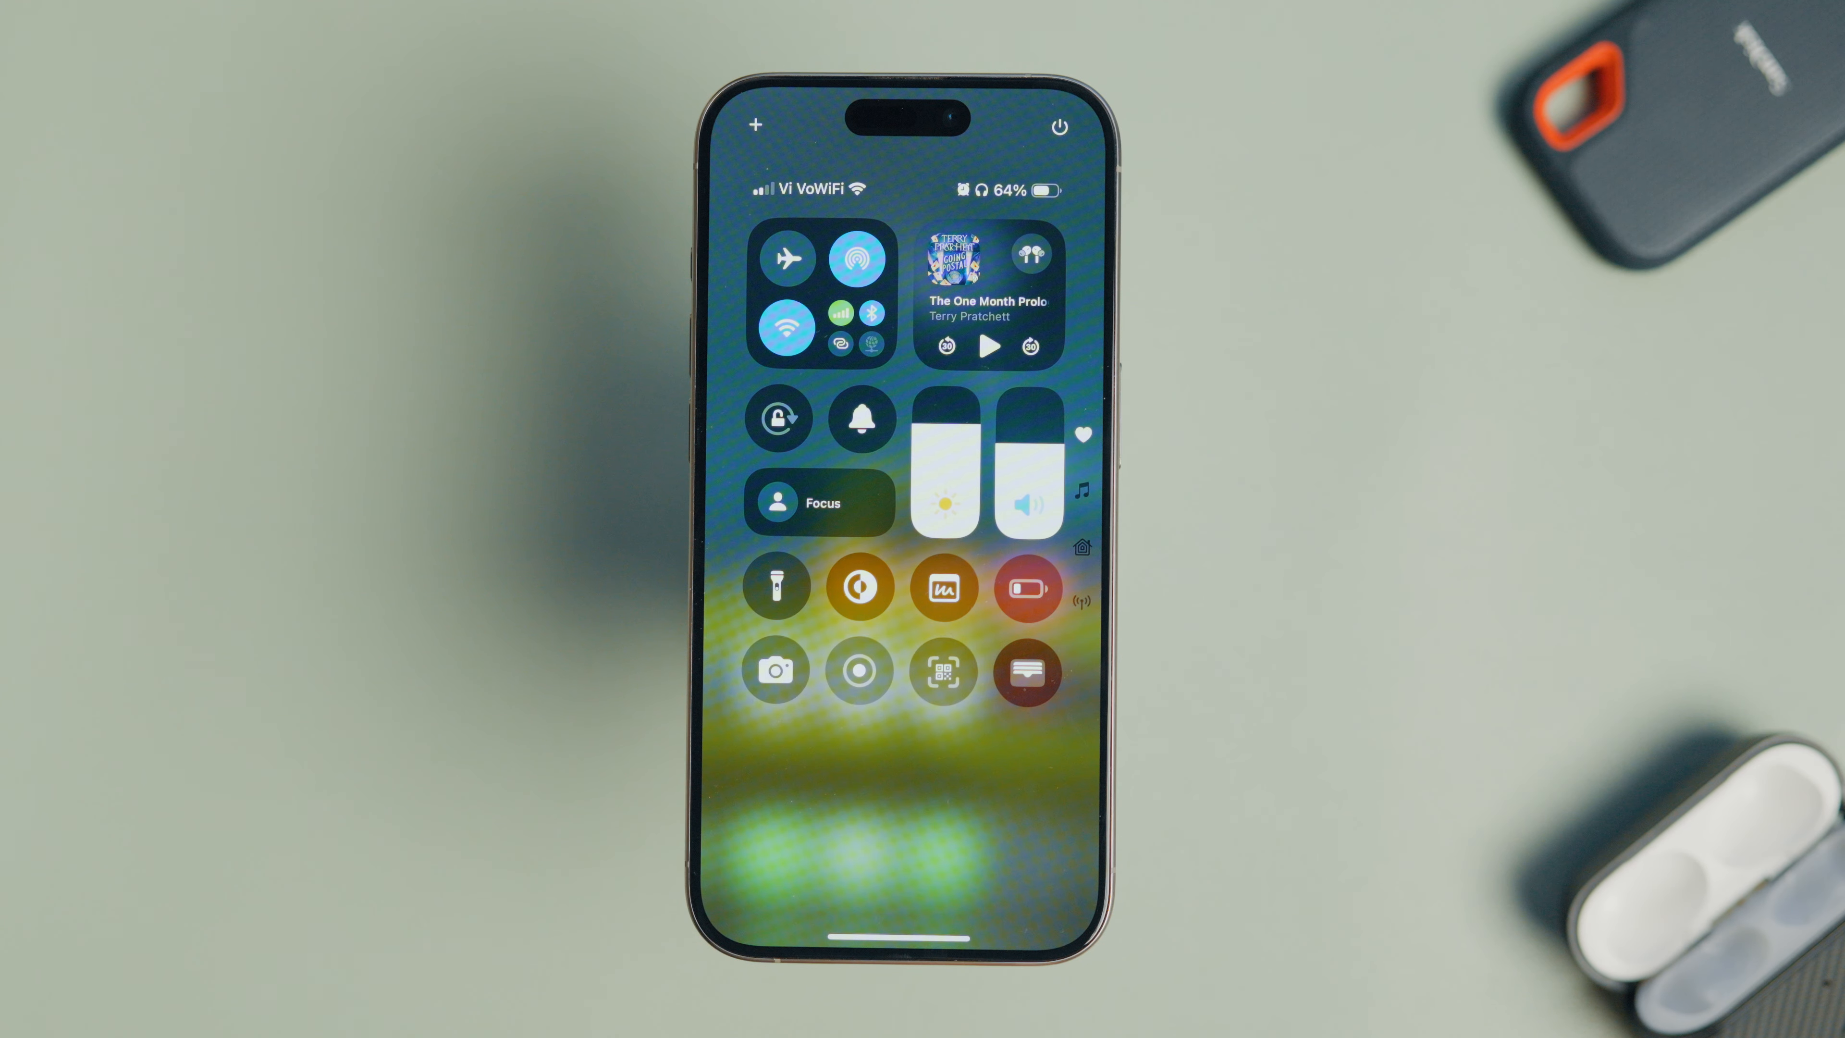
{"action": "left_click", "coordinate": [755, 124]}
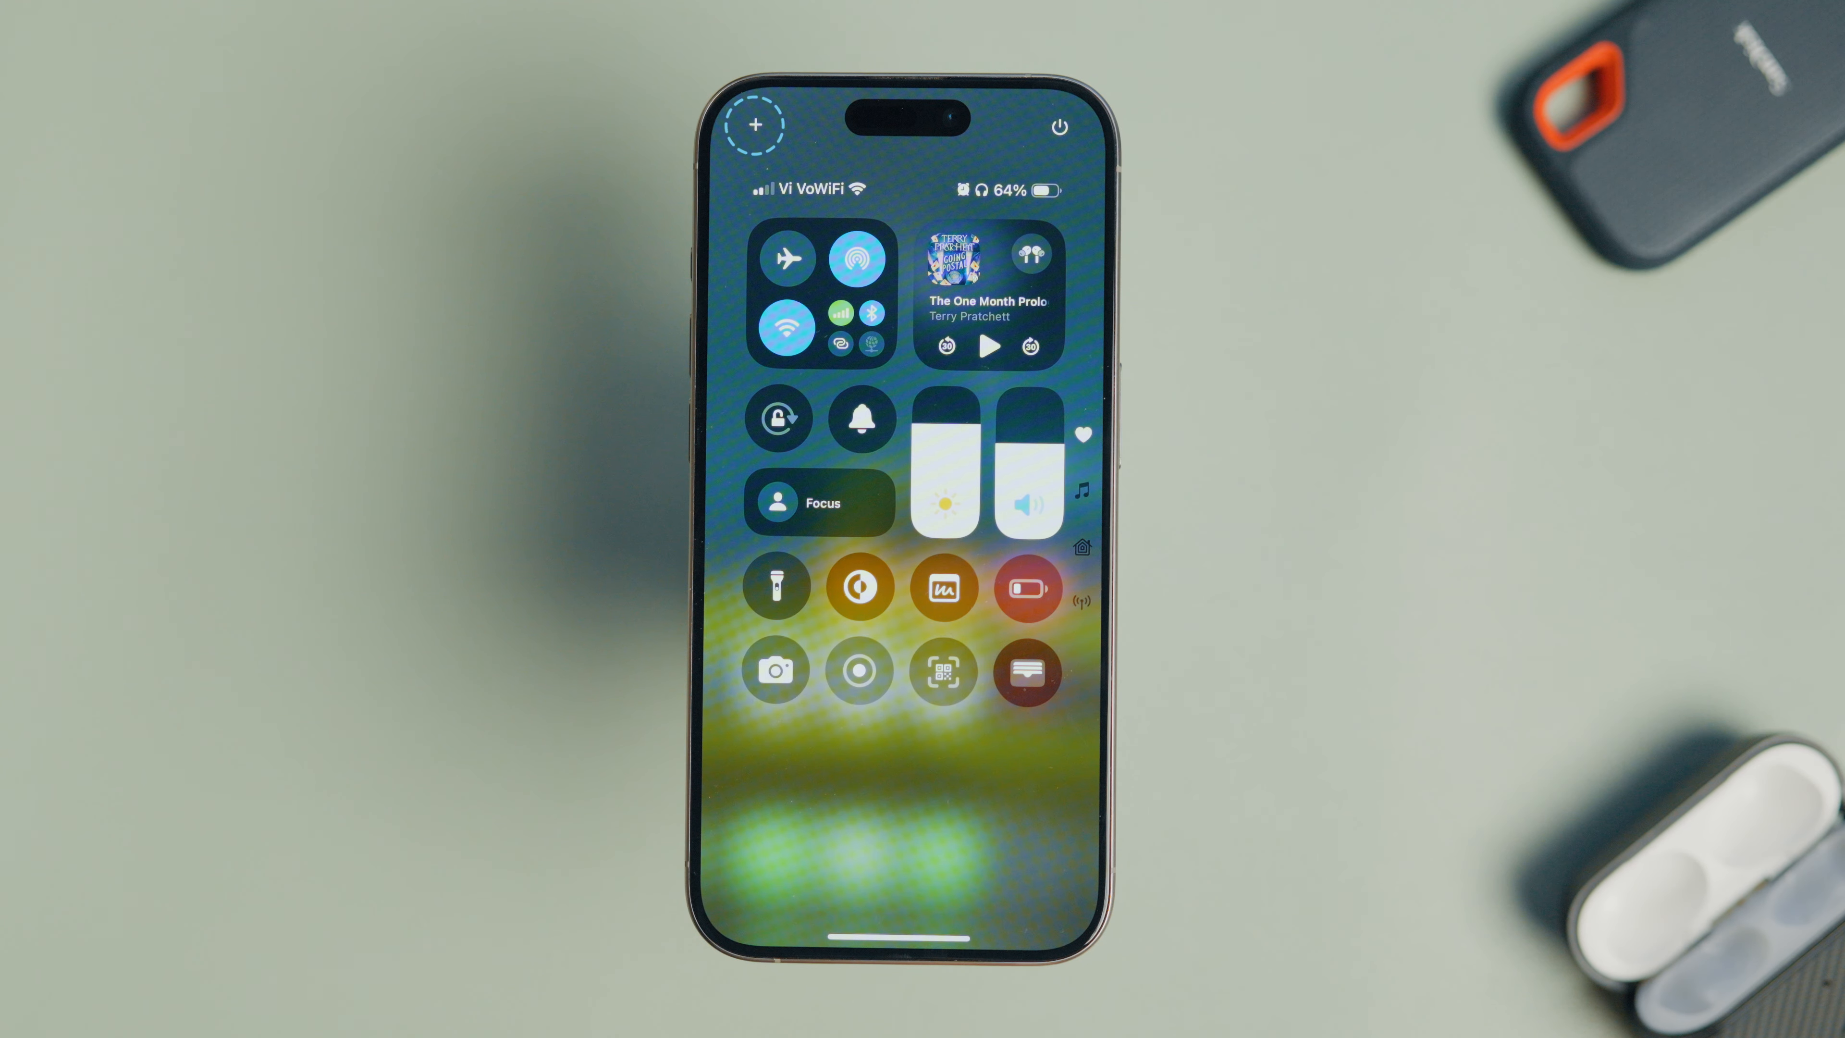
{"action": "left_click", "coordinate": [756, 124]}
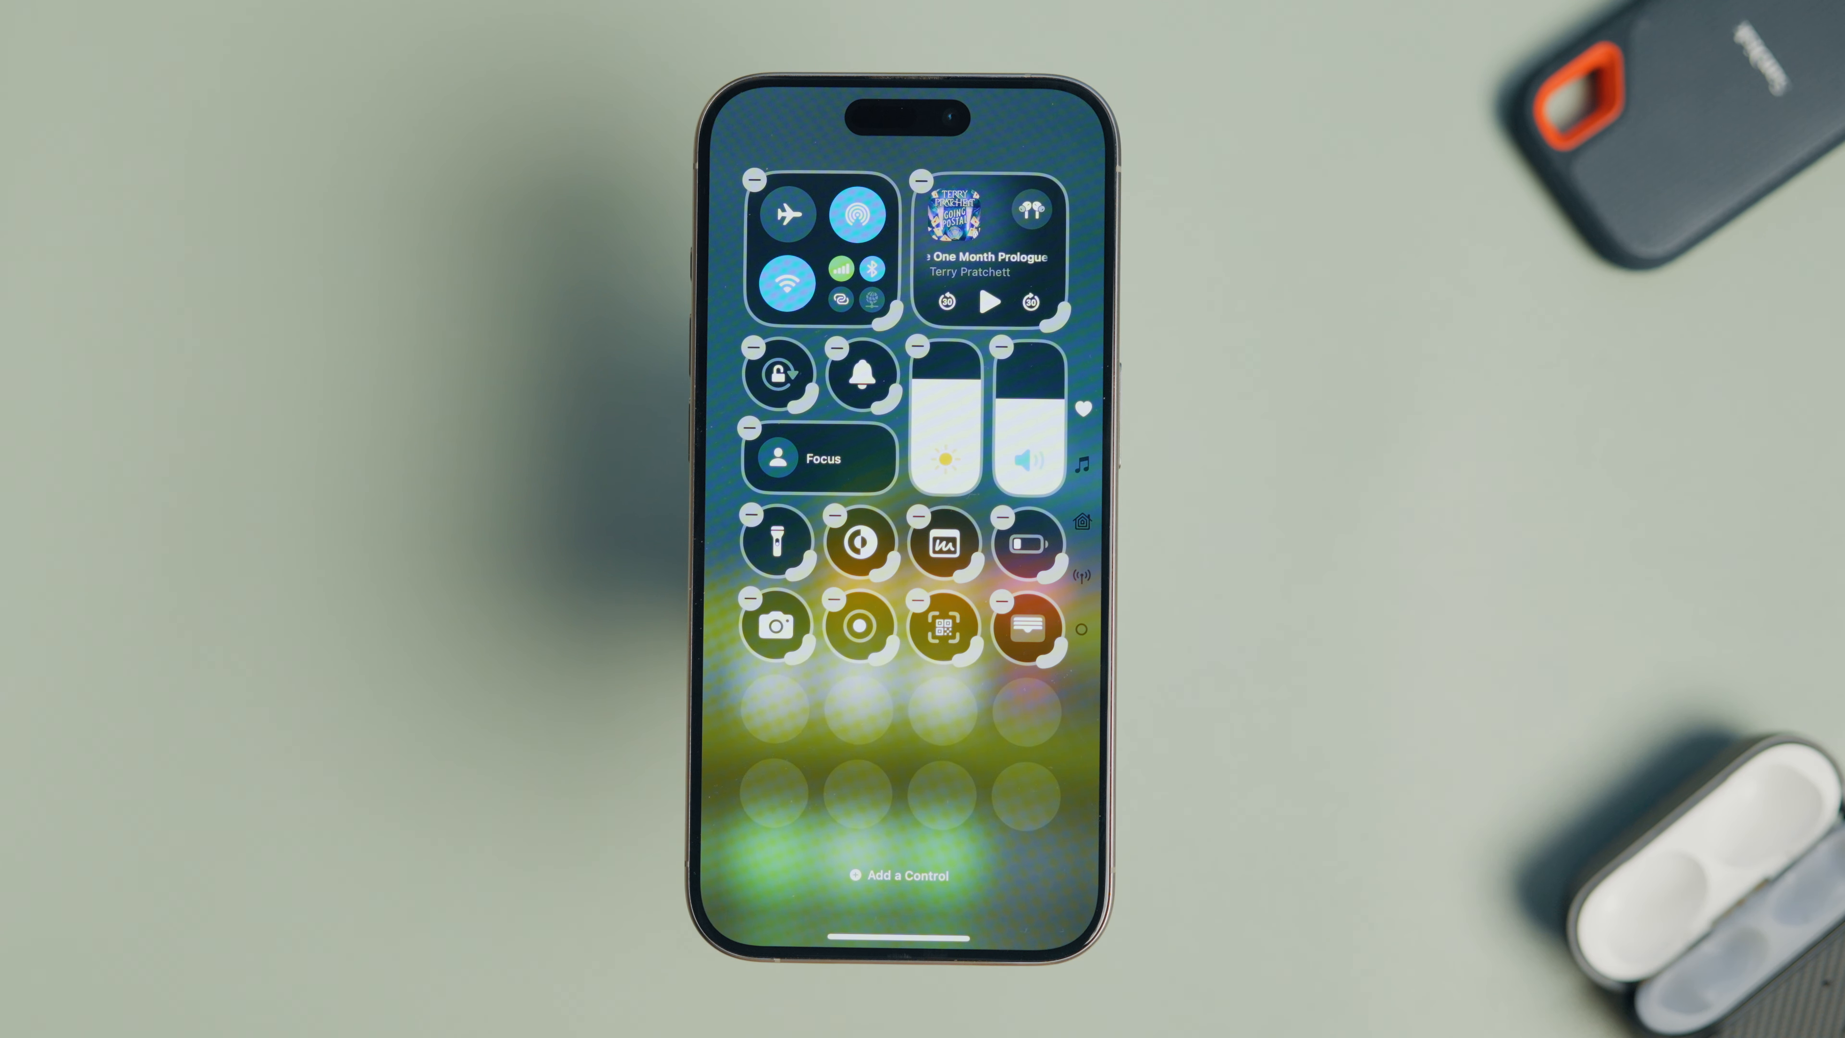
{"action": "left_click", "coordinate": [990, 219]}
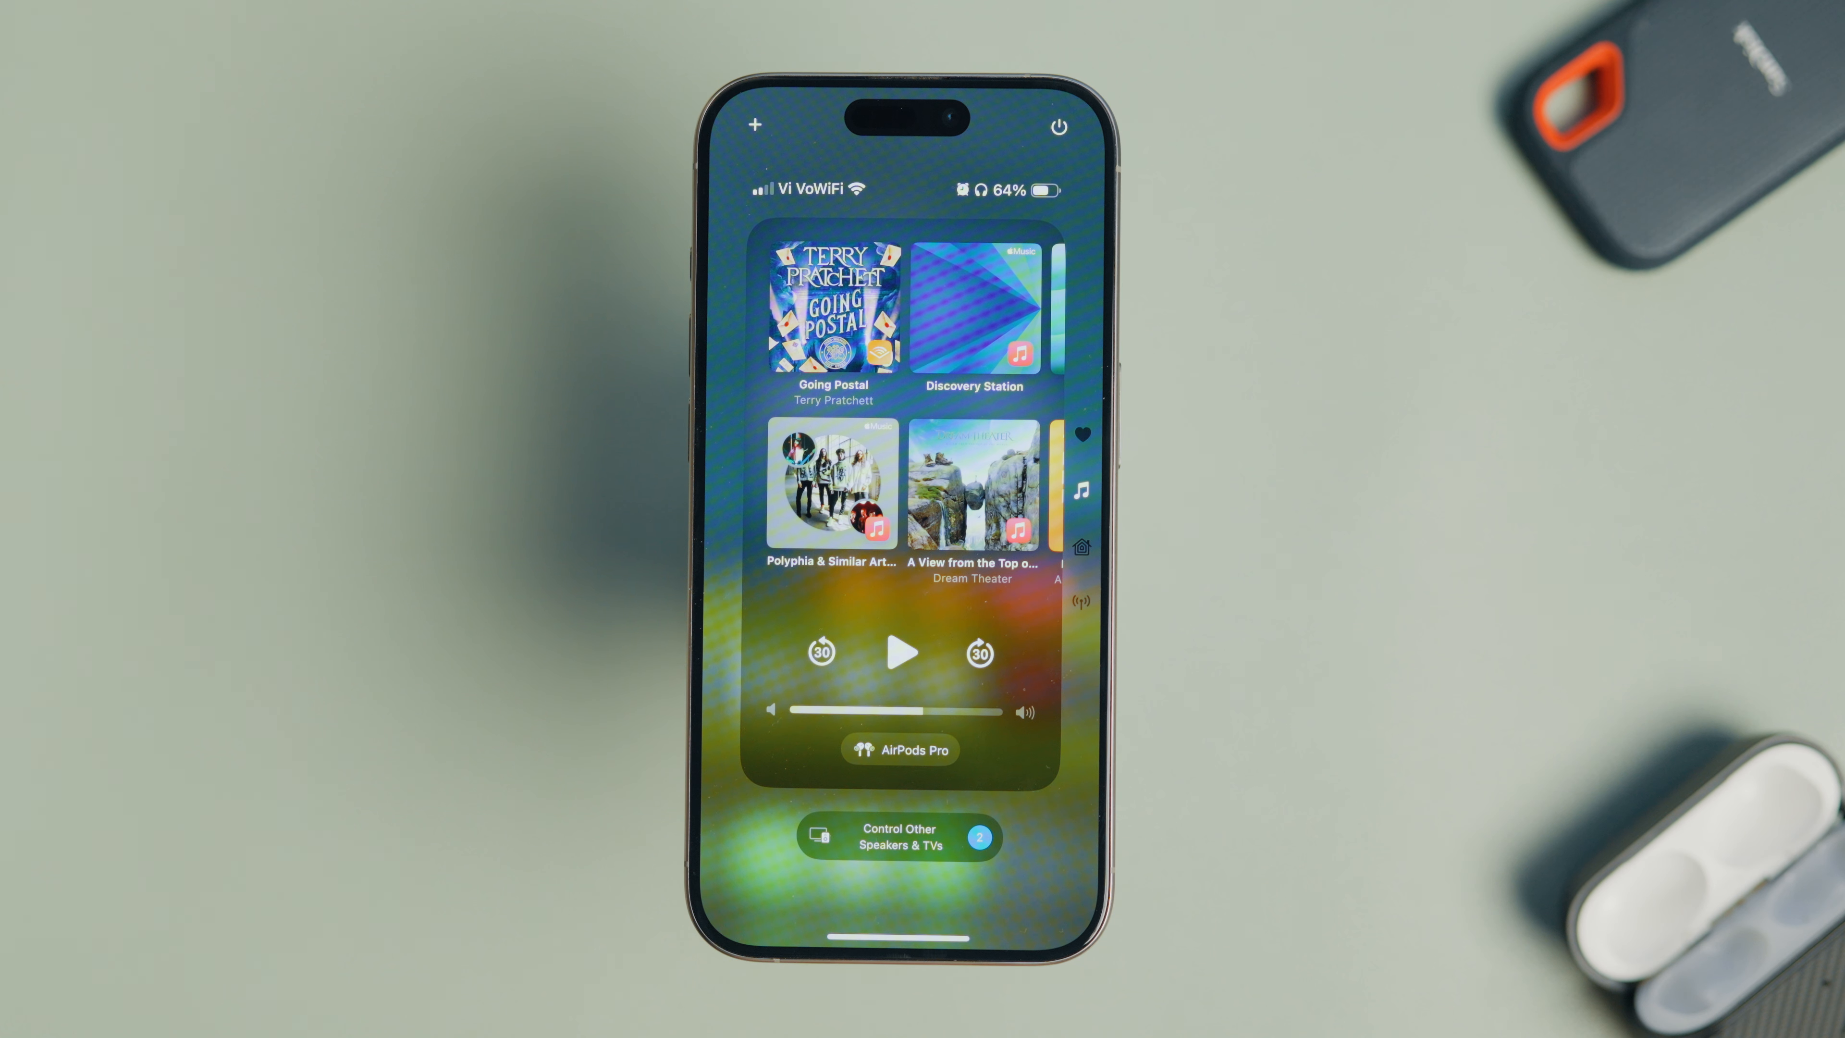
- Return to the main controls page and enter edit mode
{"action": "left_click", "coordinate": [899, 837]}
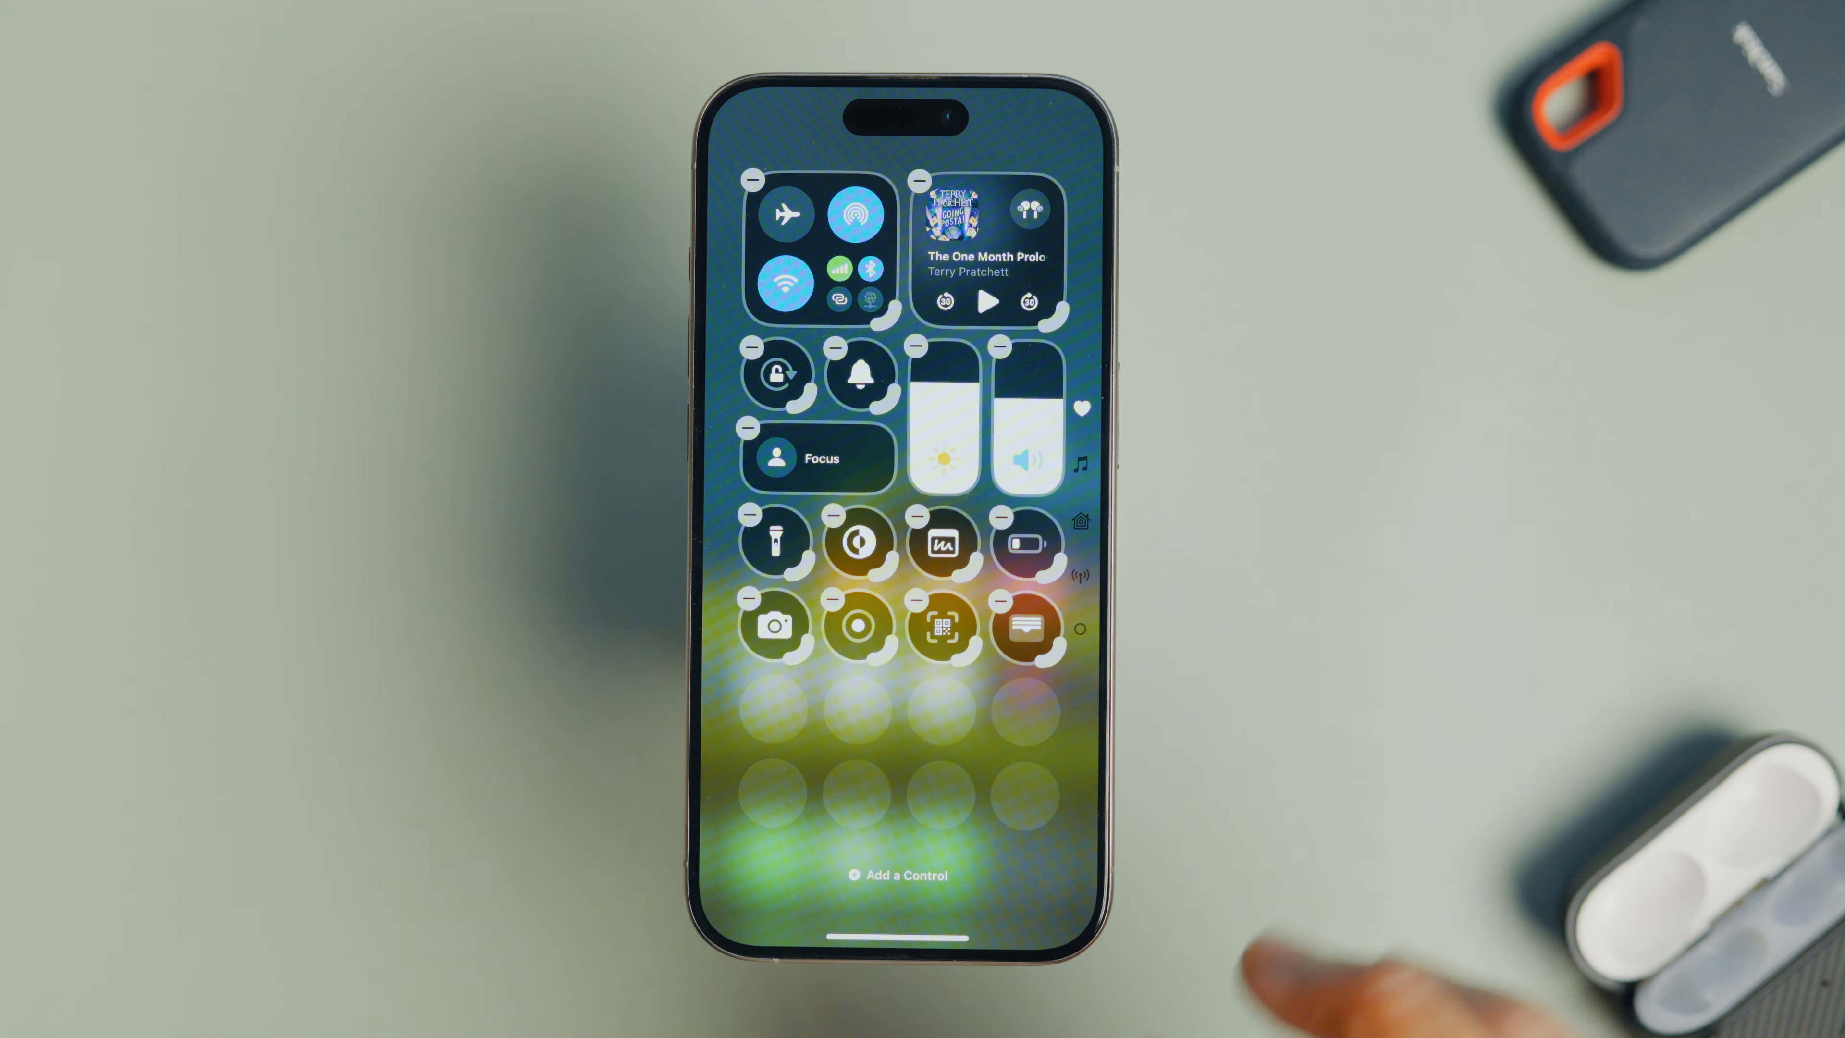
- Remove Scan Code and Wallet from the grid and open the addable-controls gallery
{"action": "left_click", "coordinate": [1000, 602]}
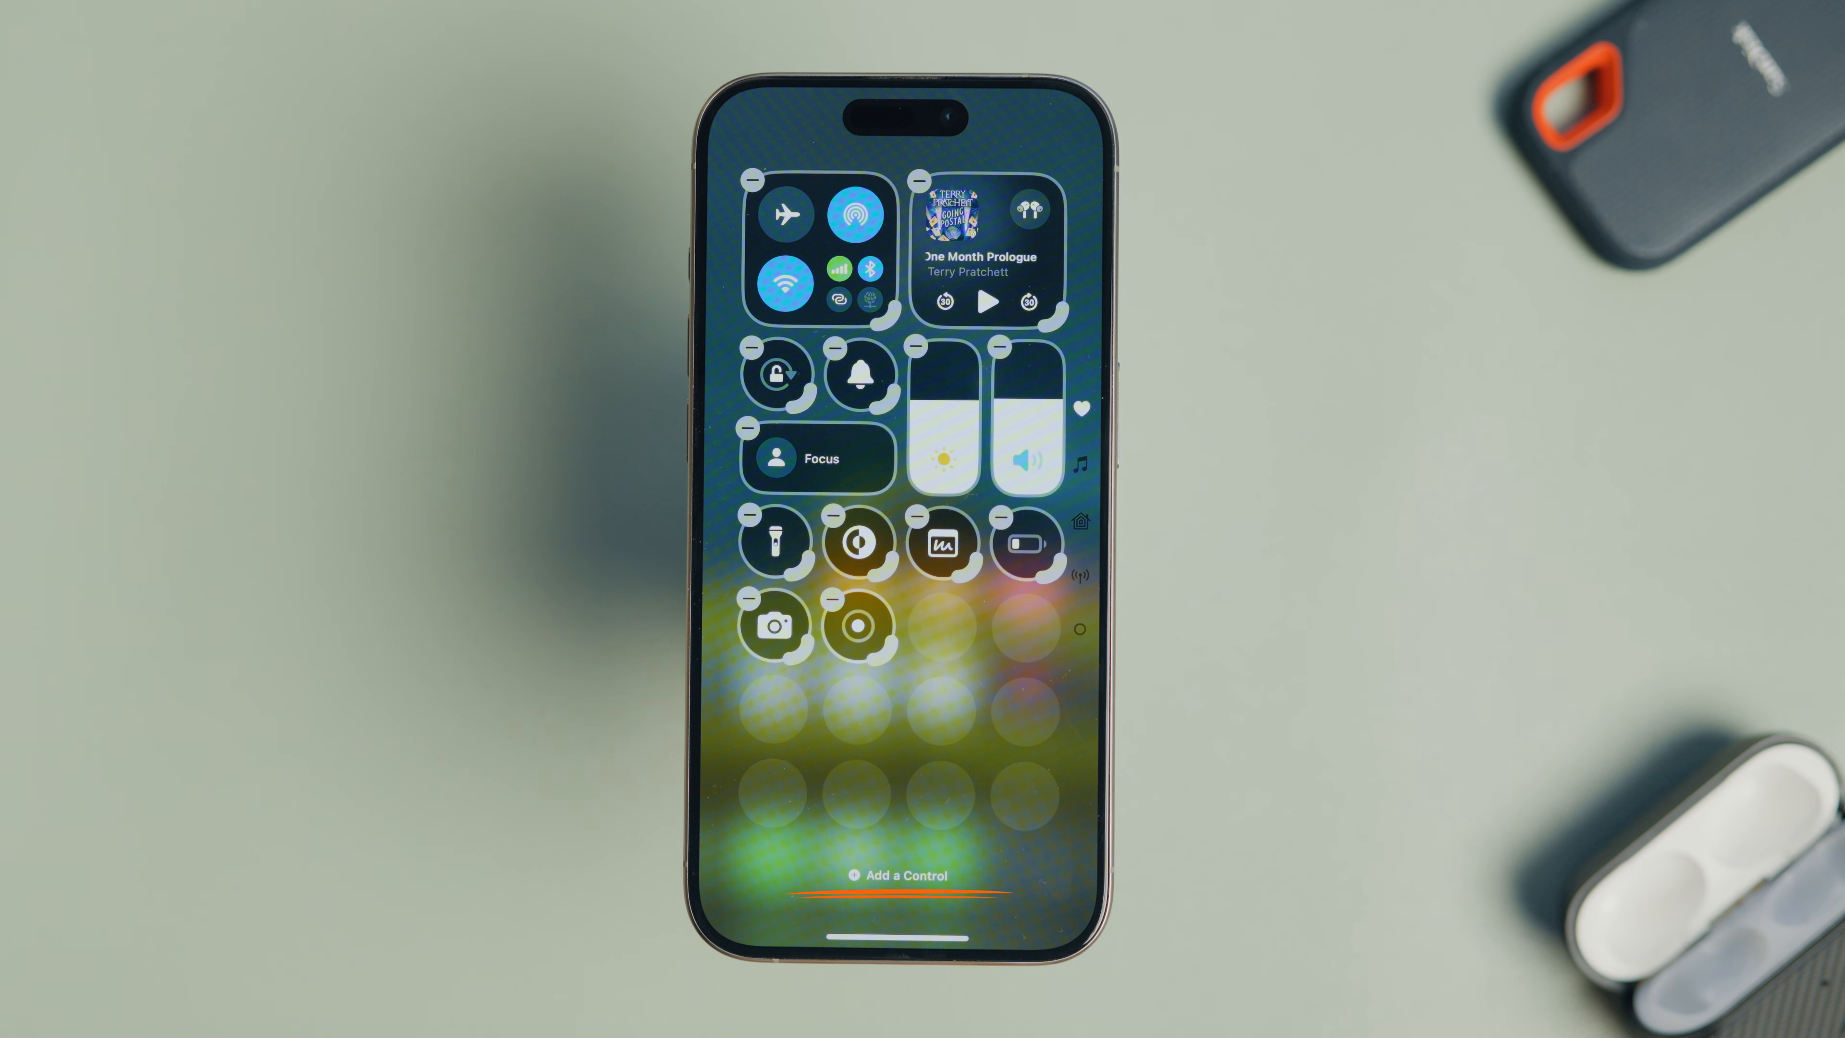
{"action": "left_click", "coordinate": [903, 874]}
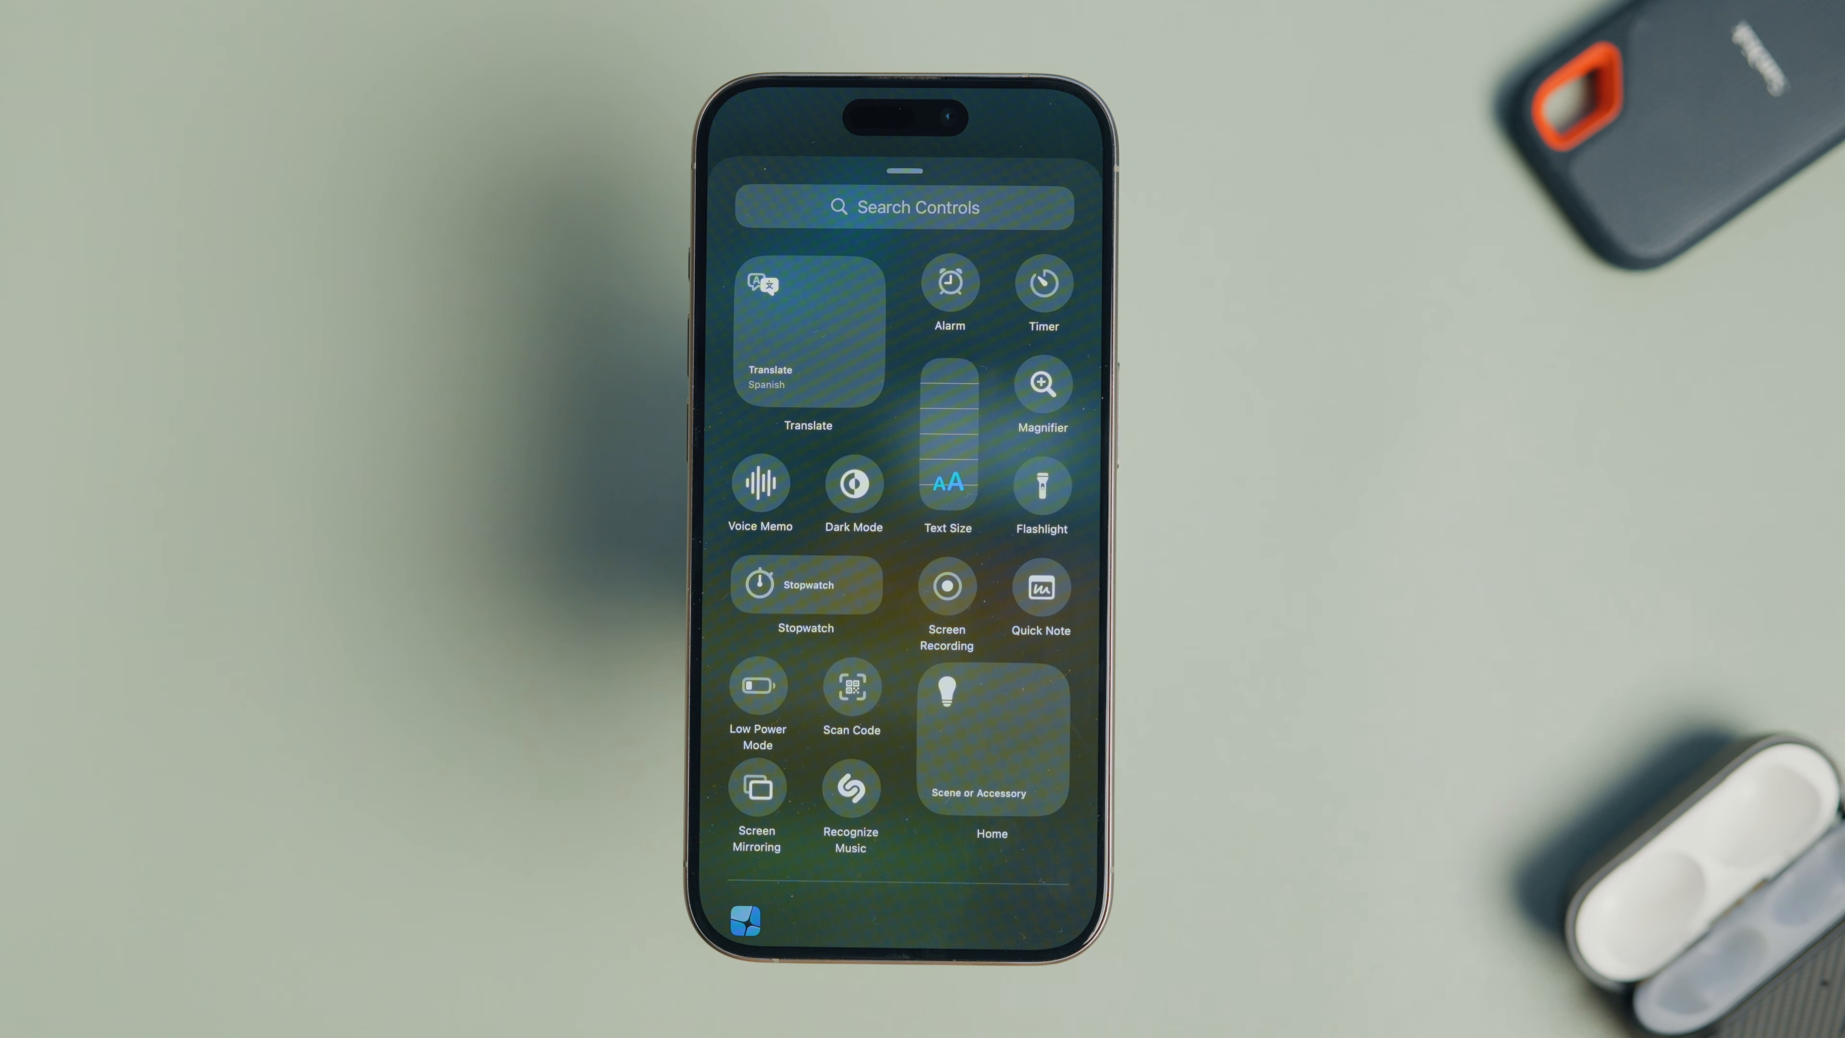
- Search the gallery for 'Wall' and add Wallet back next to Screen Recording
{"action": "left_click", "coordinate": [903, 208]}
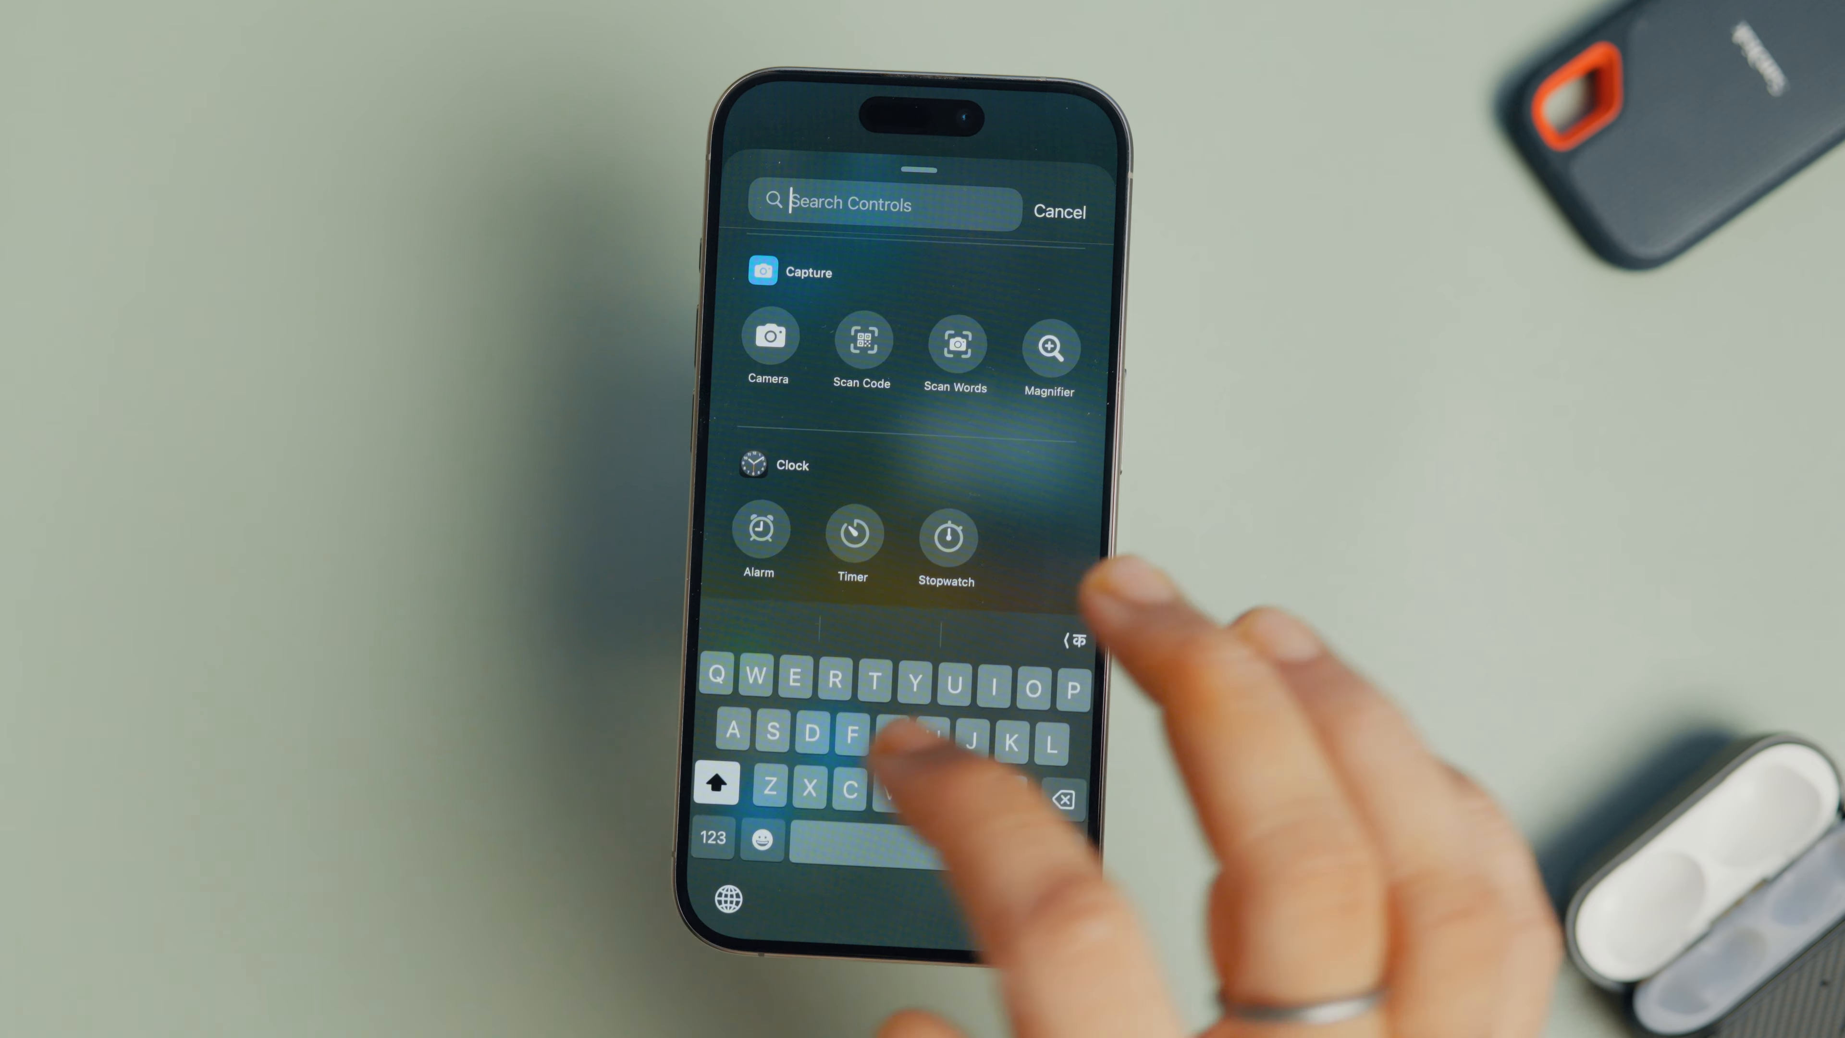
{"action": "type", "text": "Wall"}
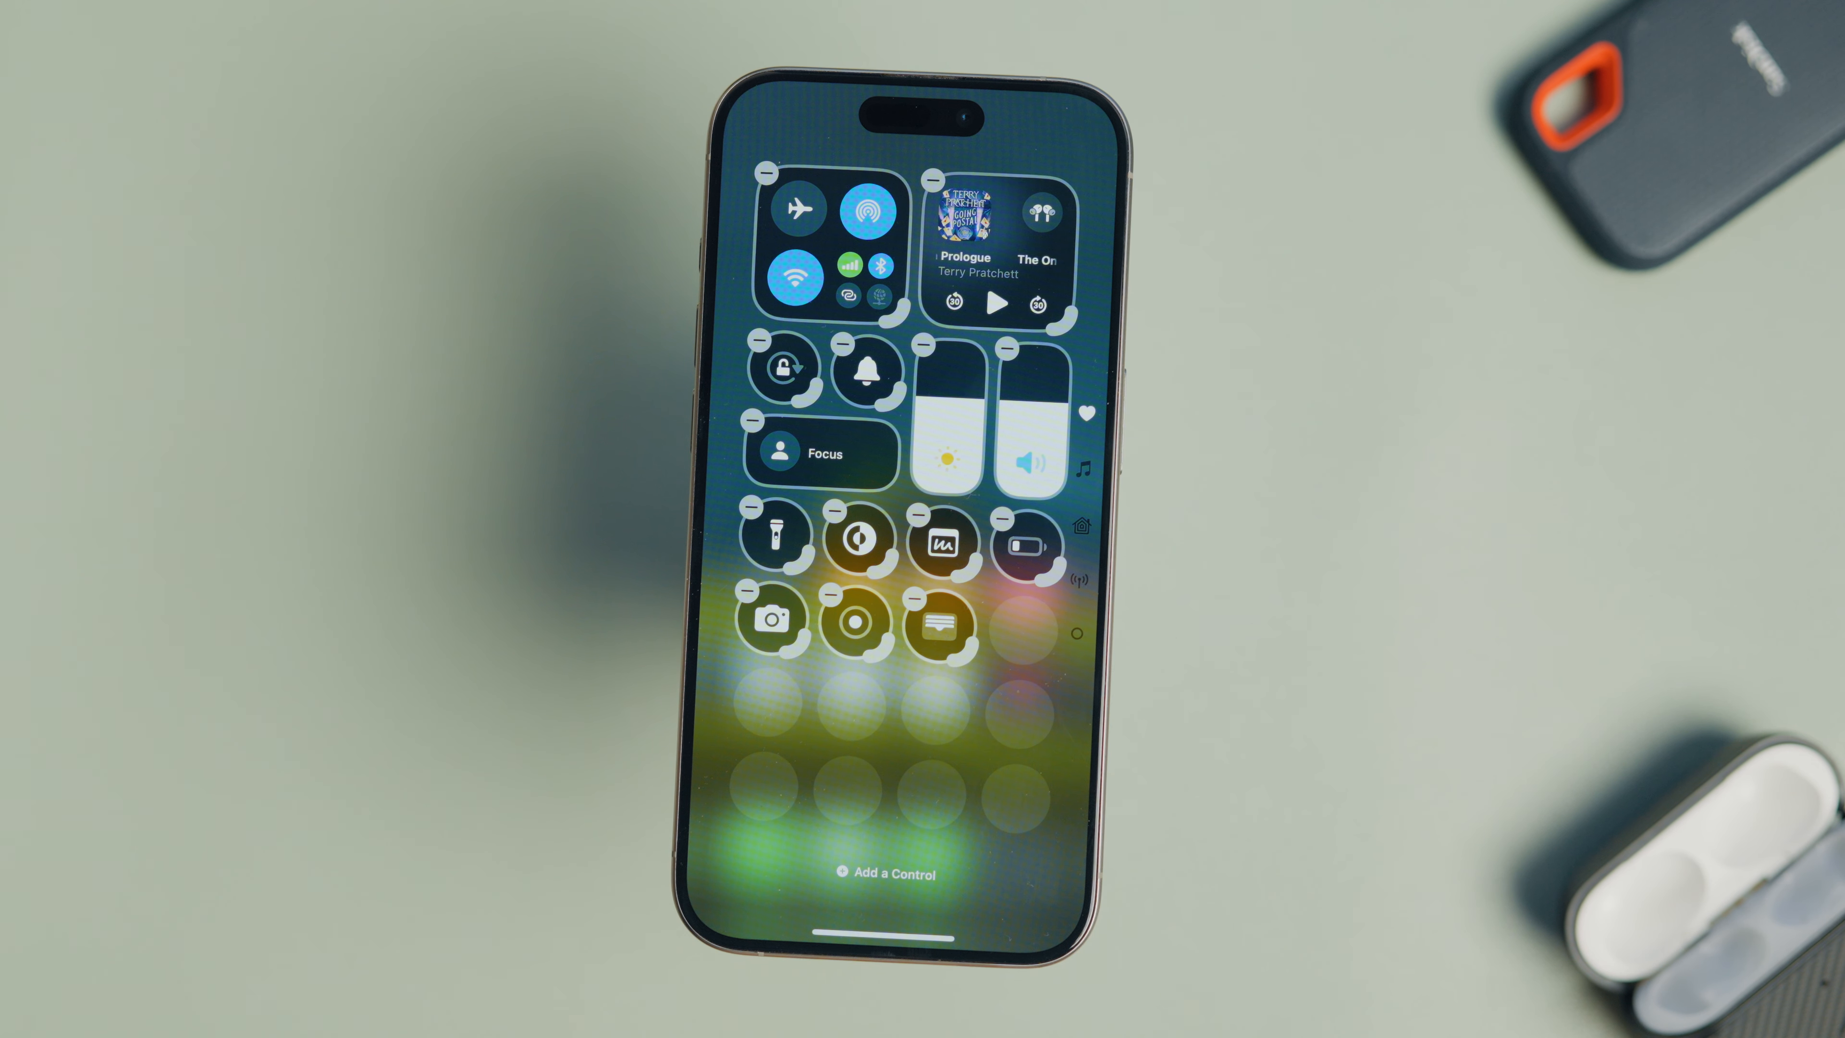
{"action": "left_click", "coordinate": [887, 873]}
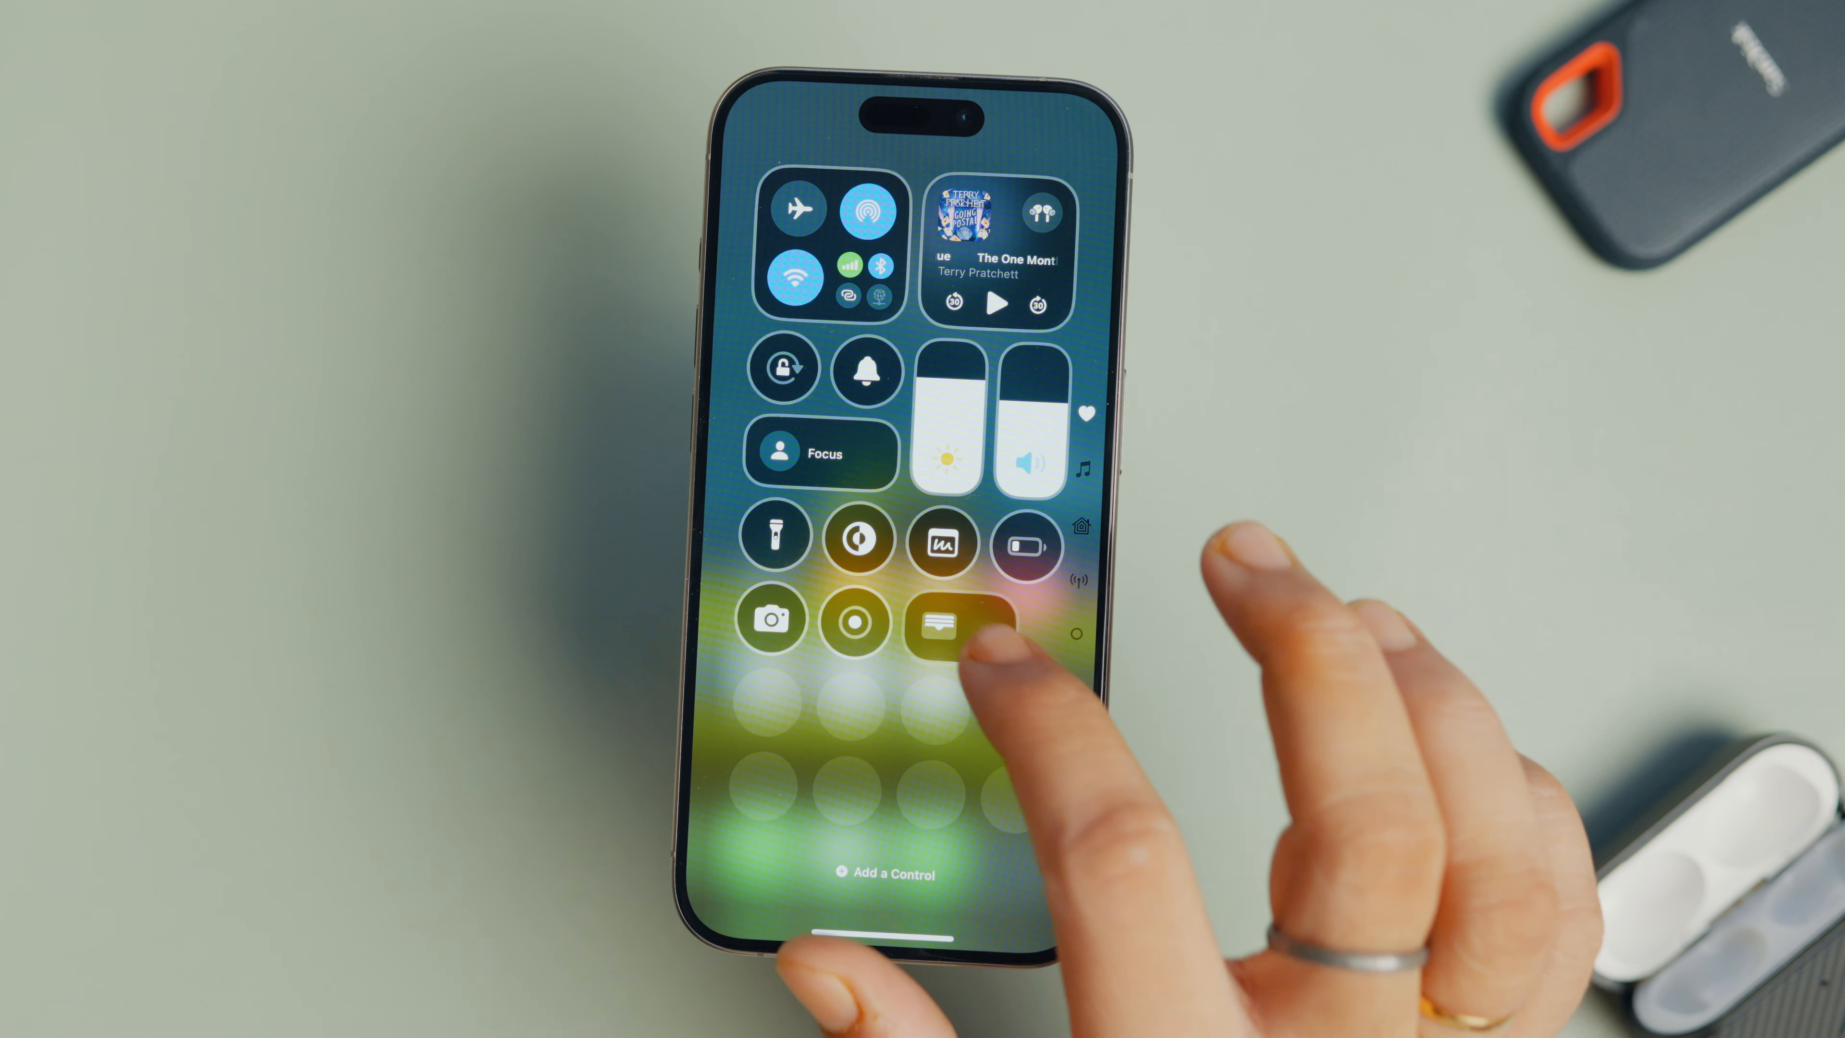
- Widen Wallet to two slots, finish editing and show the music page
{"action": "left_click", "coordinate": [943, 620]}
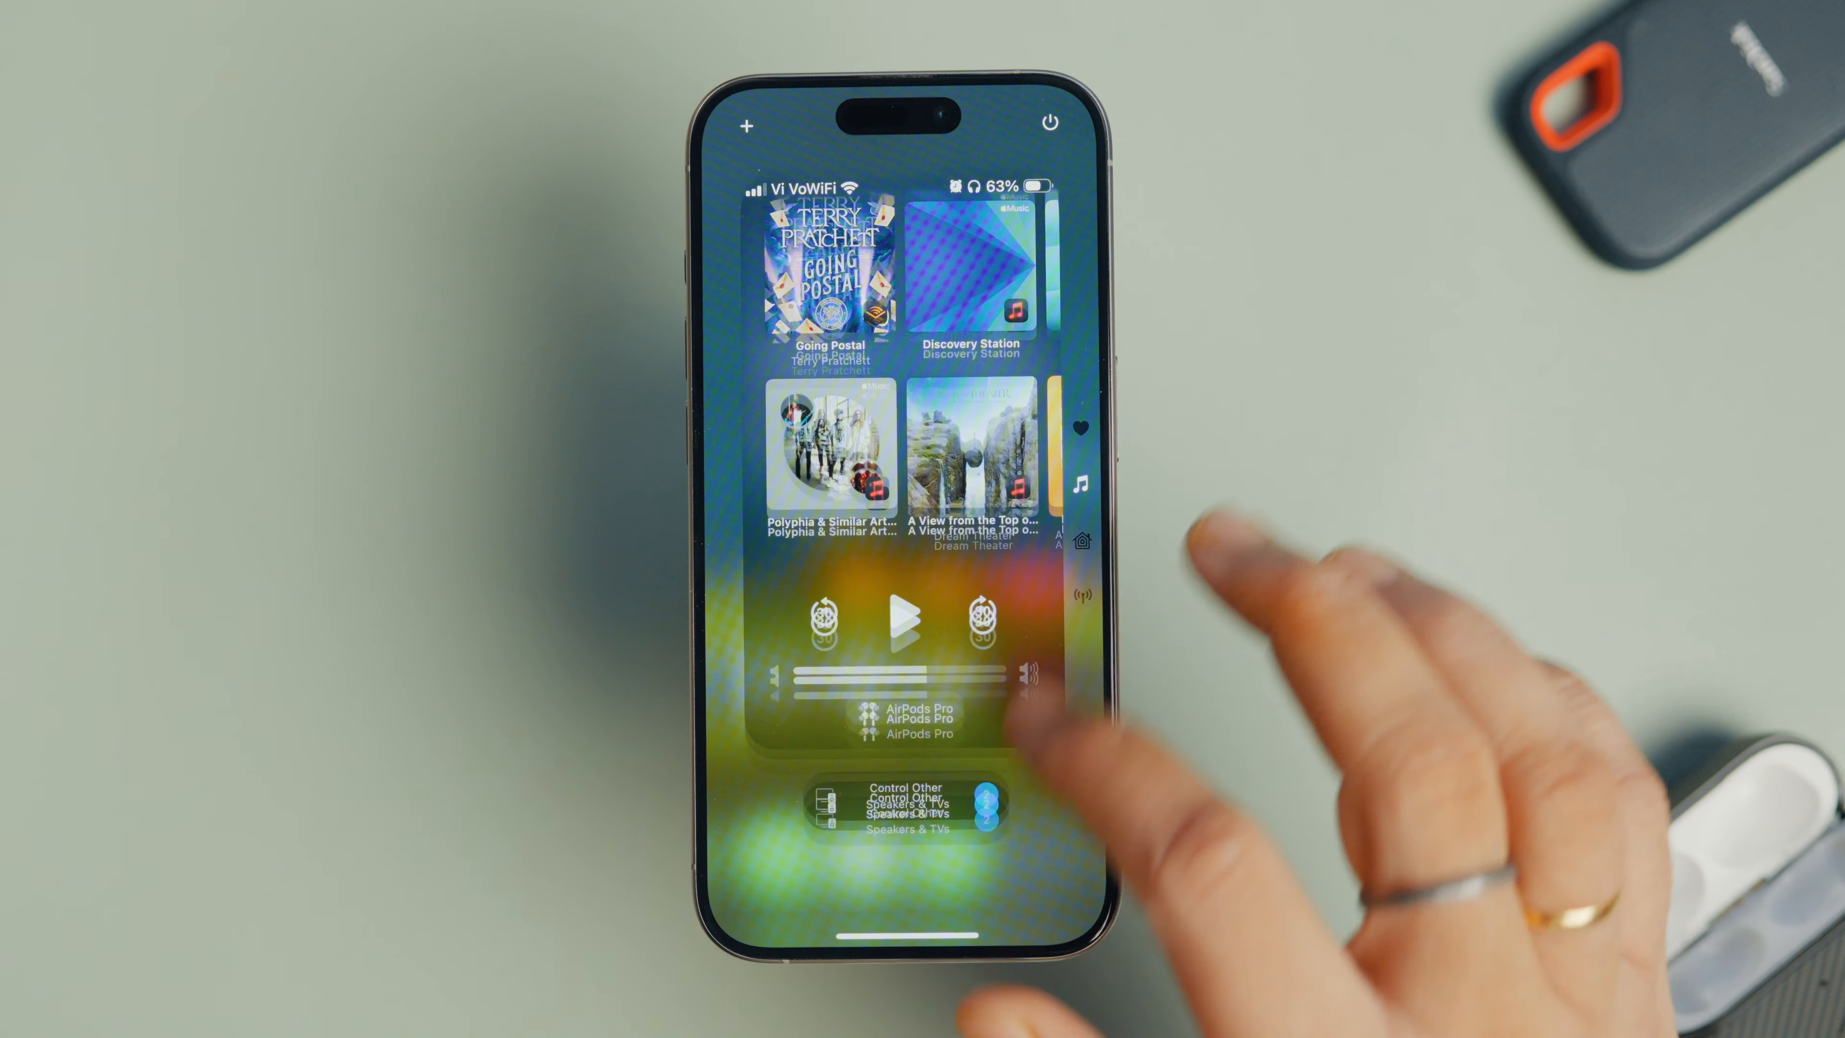
- Delete the Home page and leave a new page holding only the Alarm control
{"action": "left_click", "coordinate": [906, 807]}
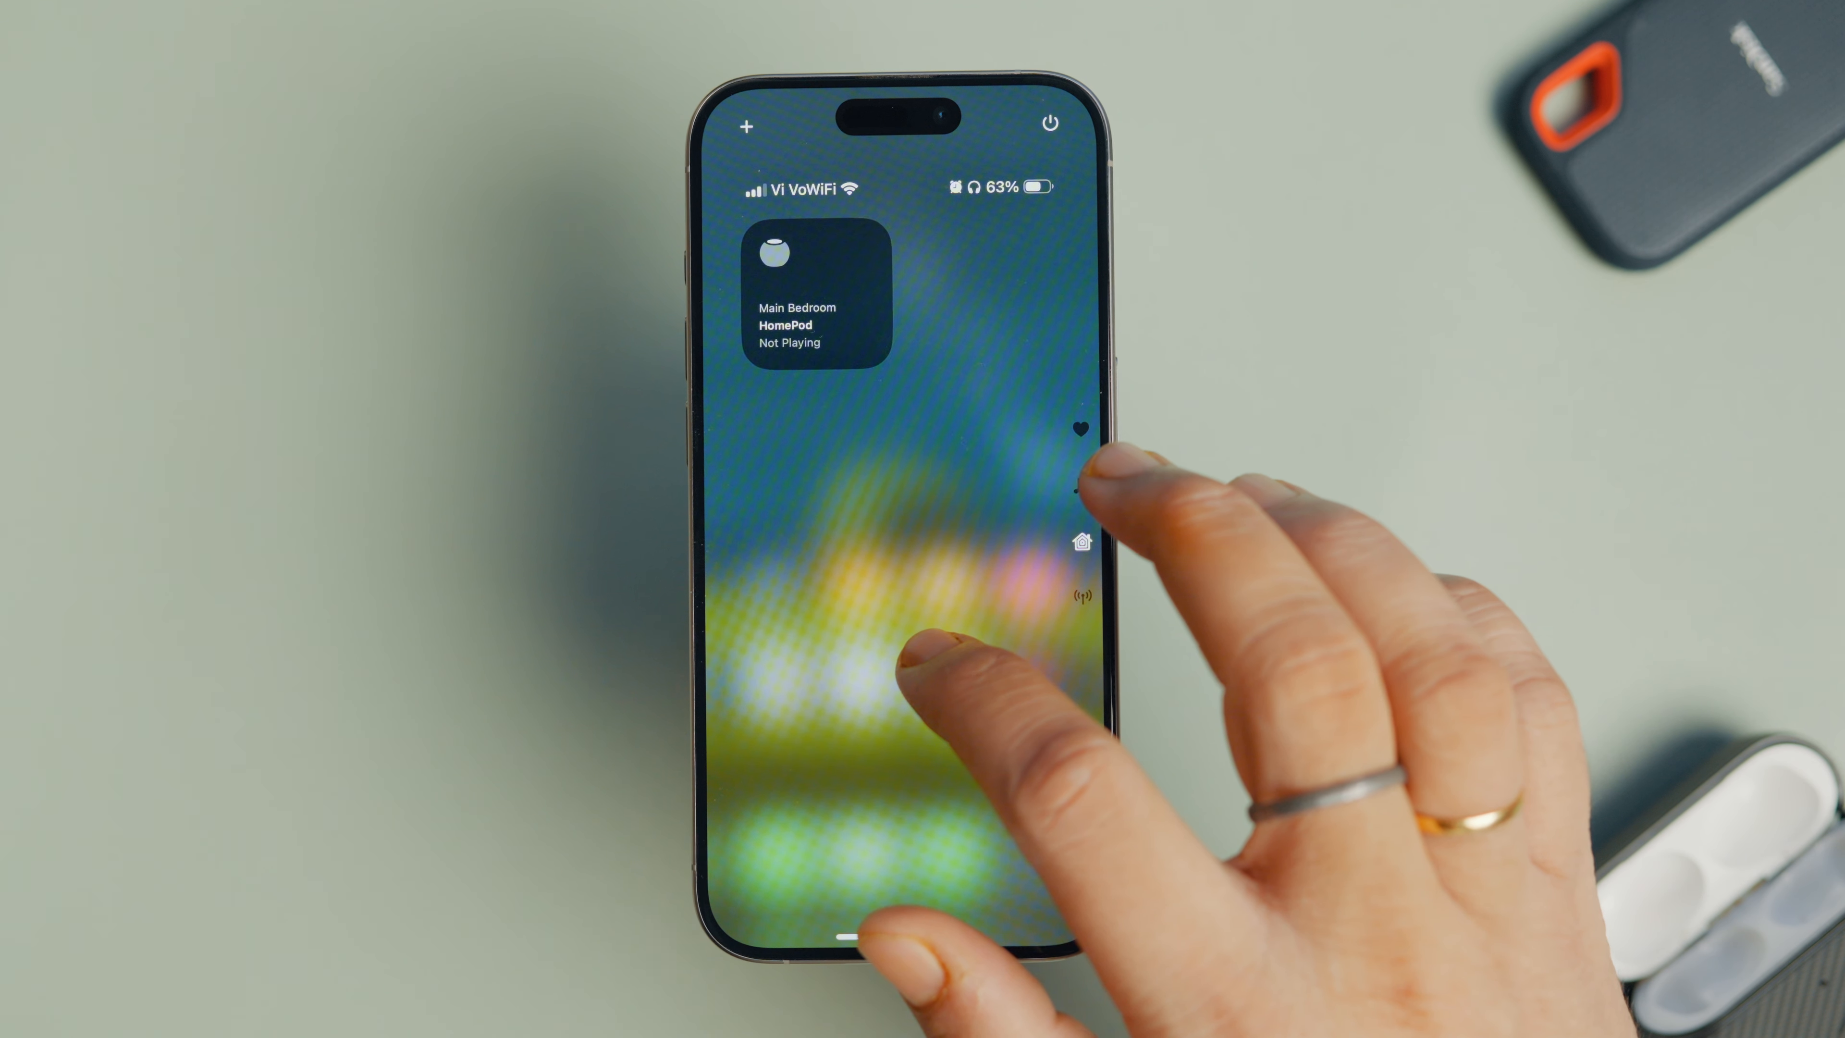
{"action": "left_click", "coordinate": [918, 660]}
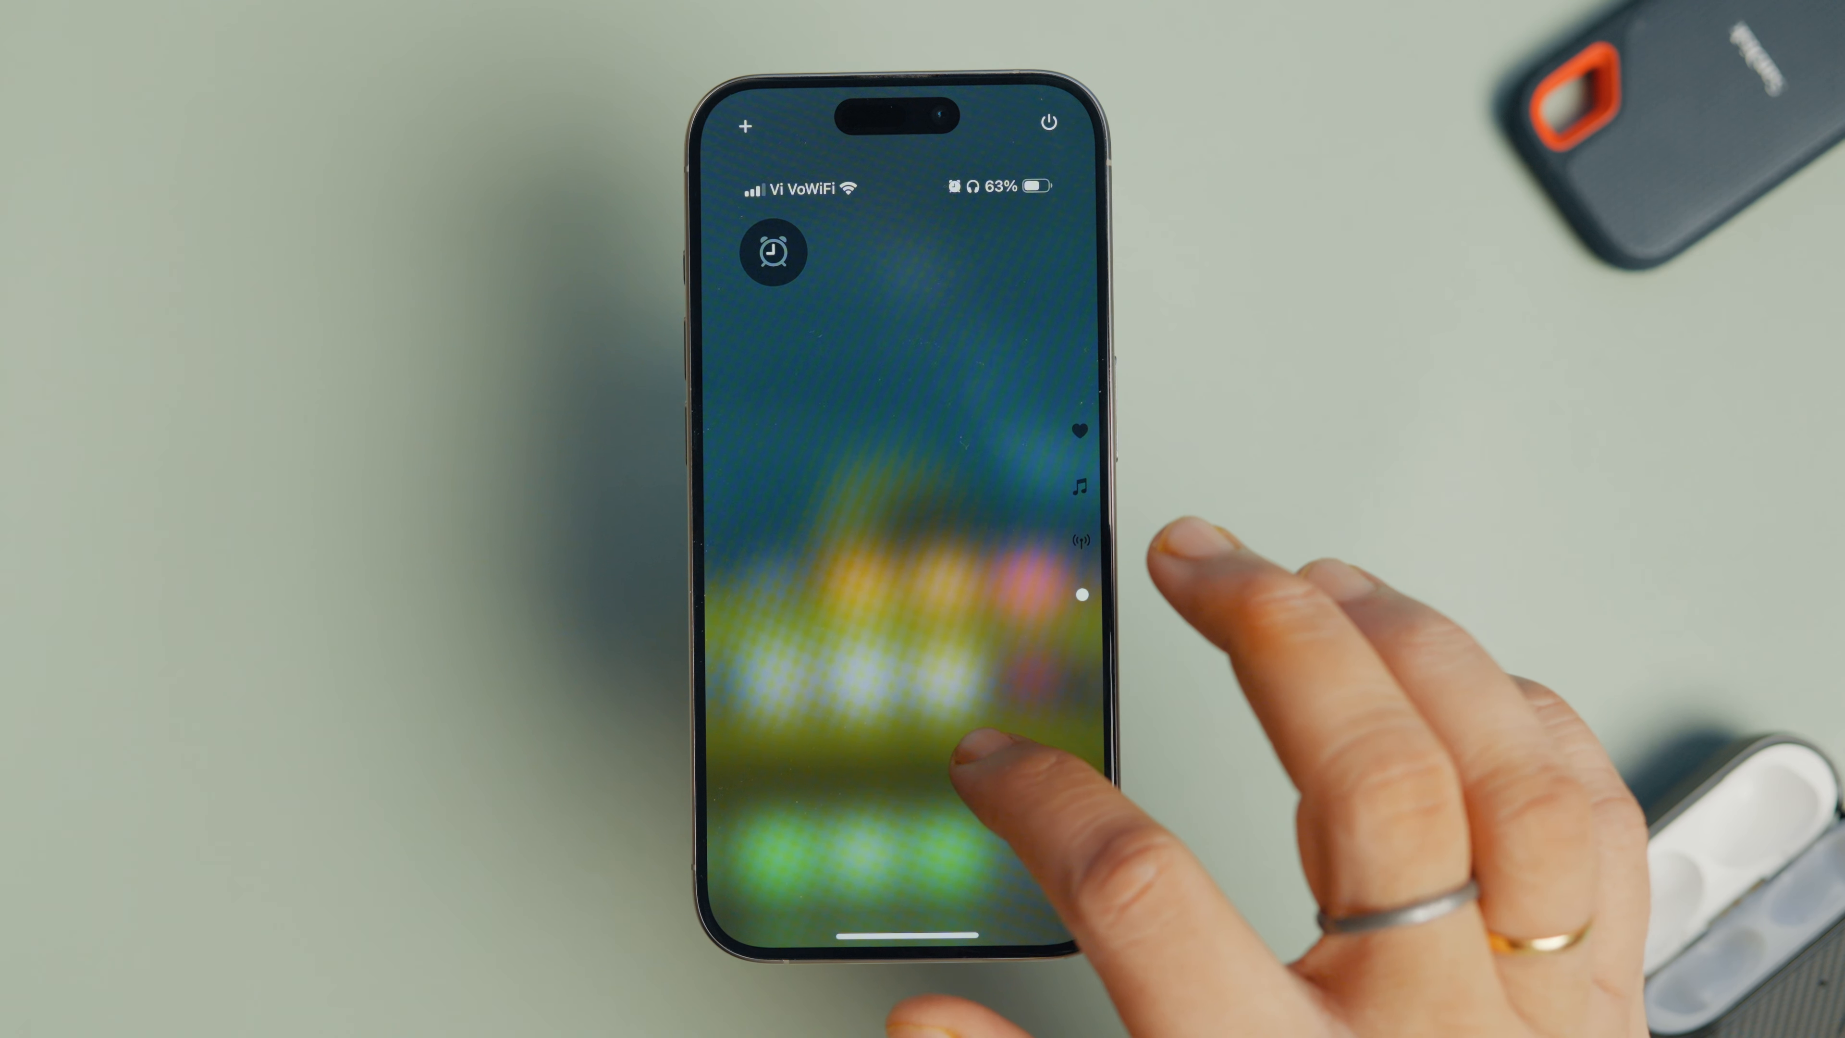
- From the connectivity page, search the controls gallery for 'Ho' to list Home controls
{"action": "left_click", "coordinate": [953, 765]}
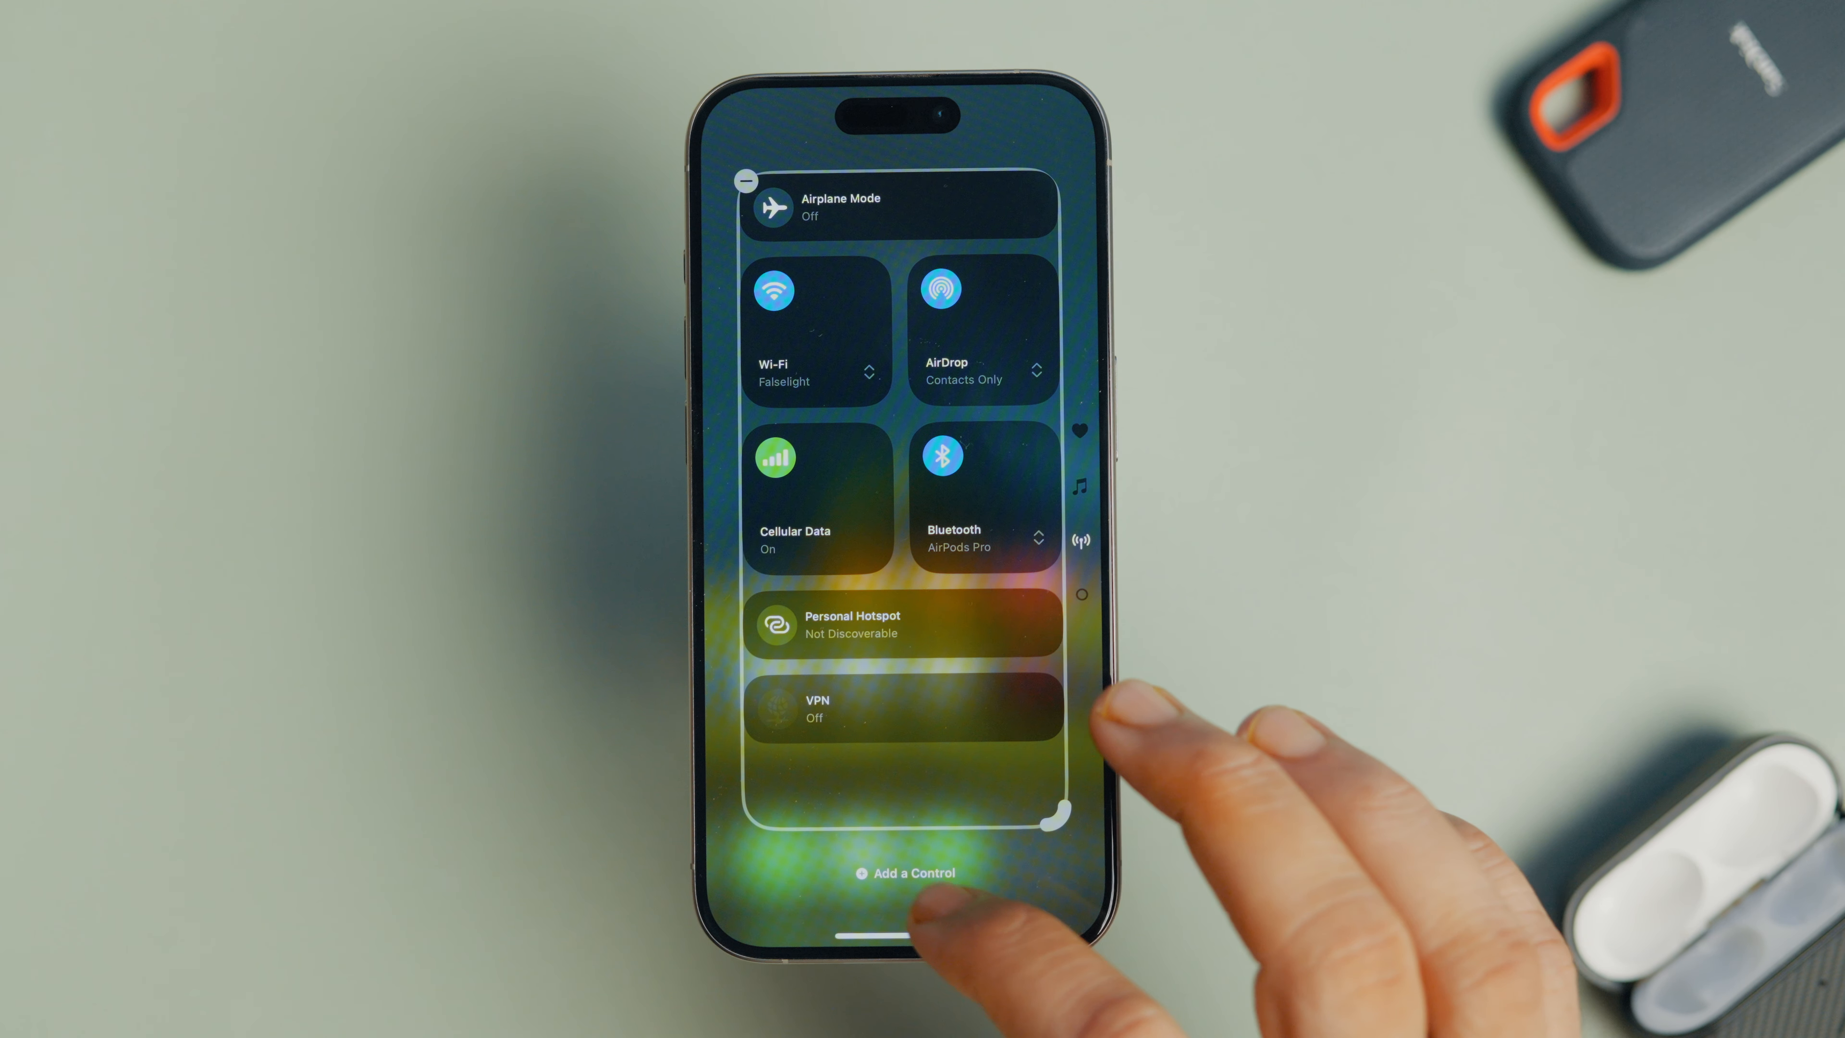
{"action": "left_click", "coordinate": [905, 873]}
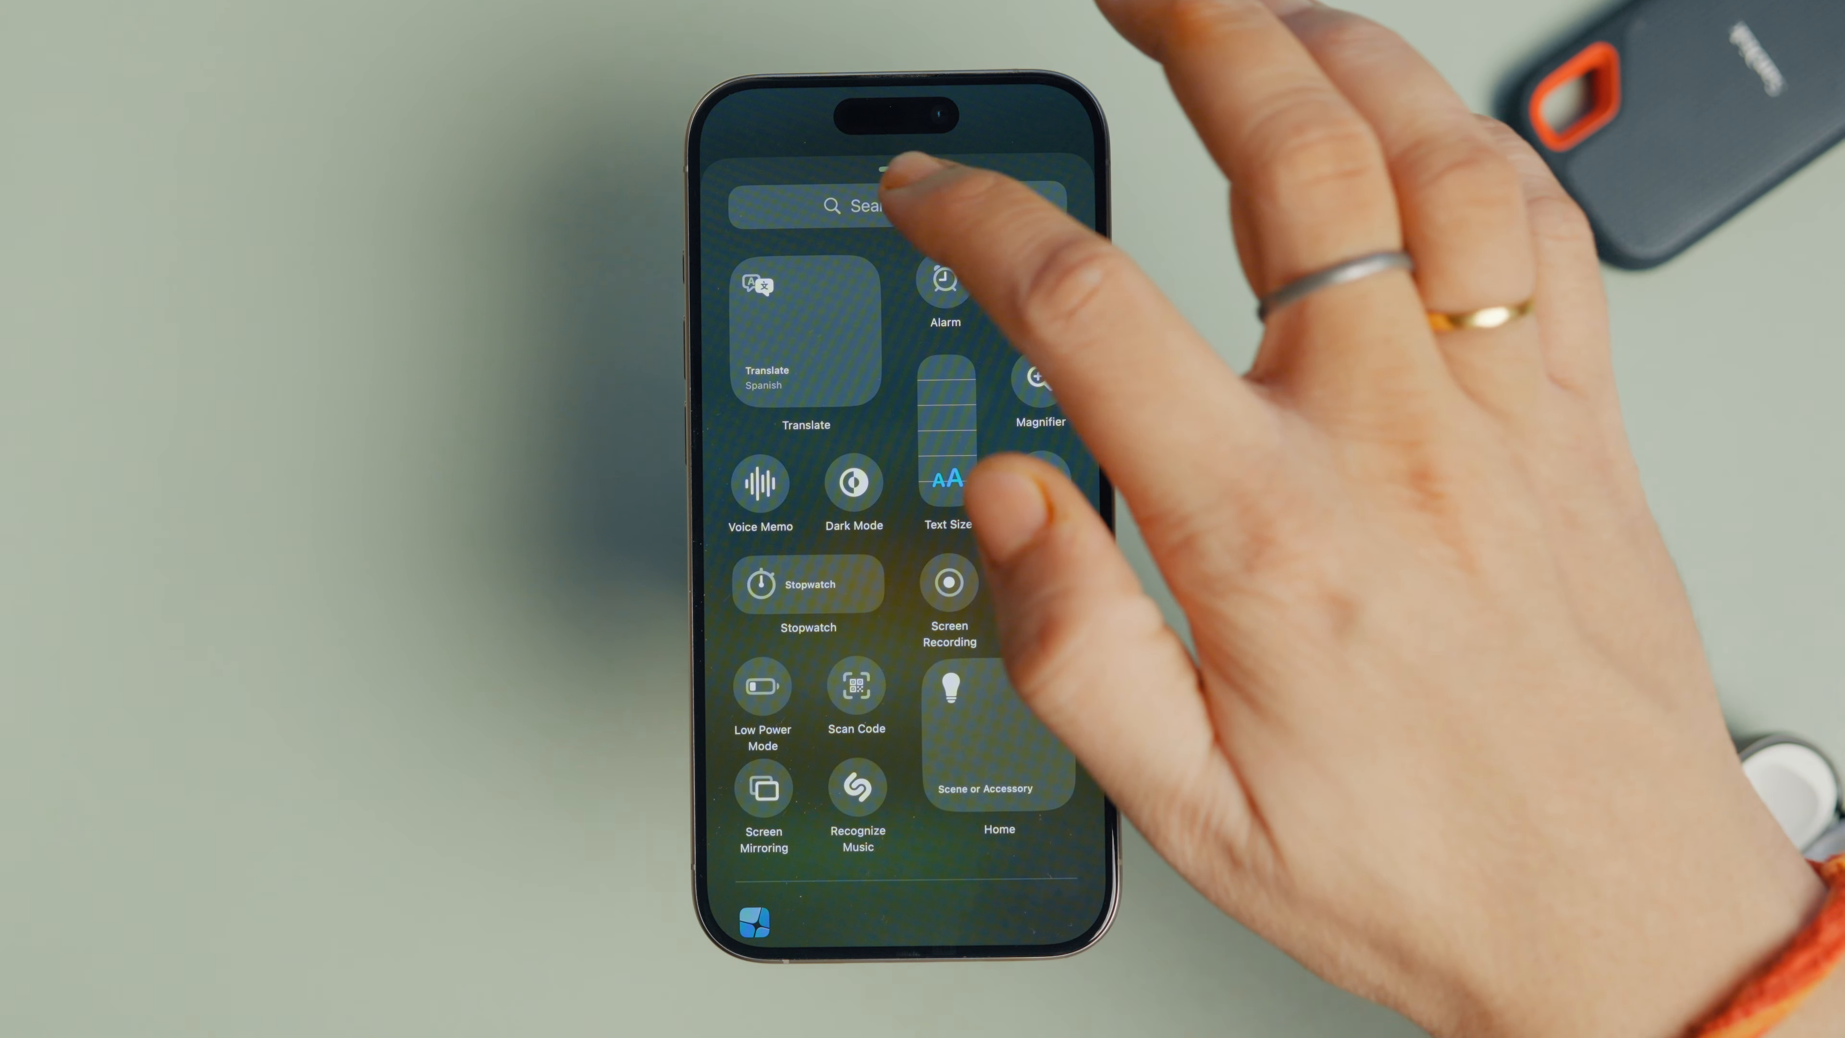
{"action": "type", "text": "Ho"}
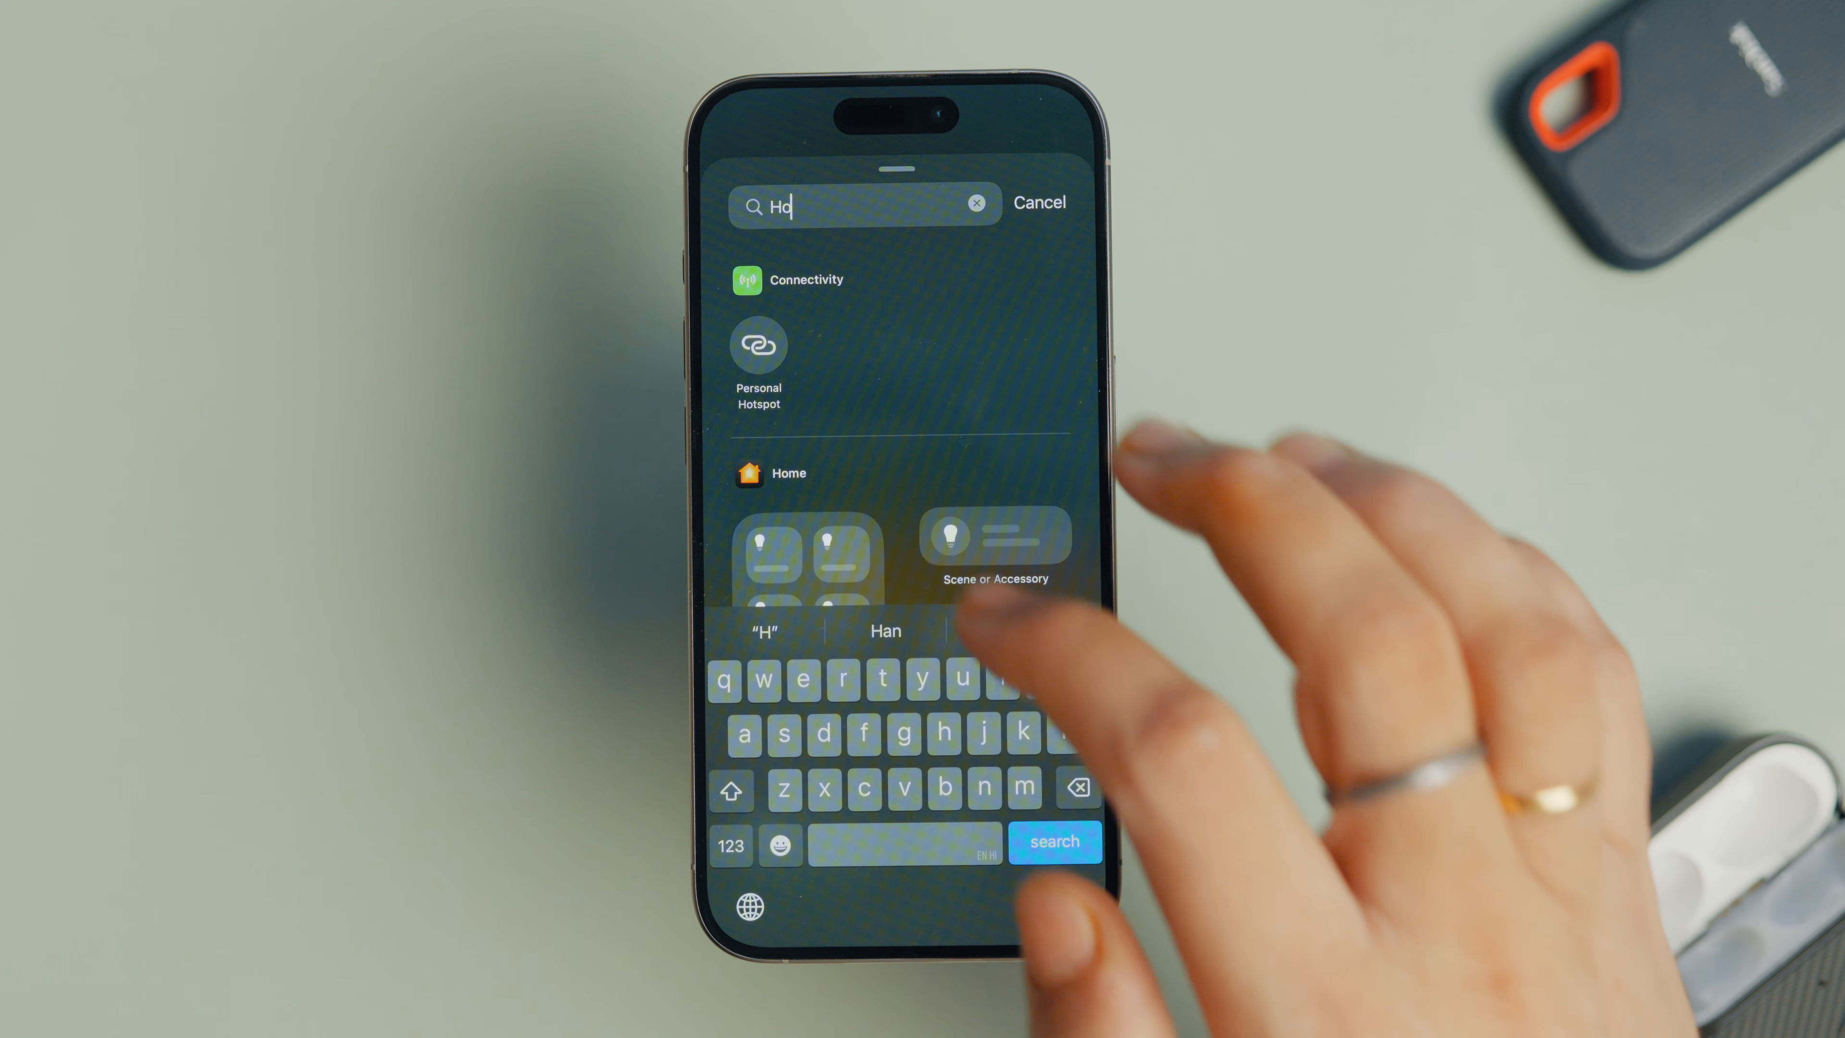